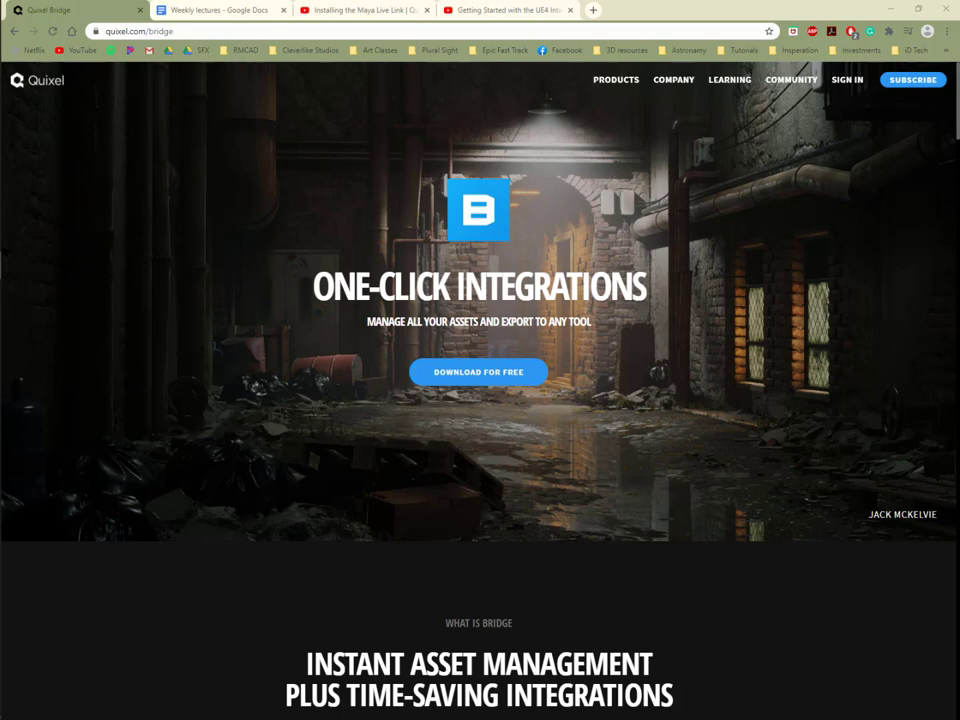
pyautogui.moveTo(592, 548)
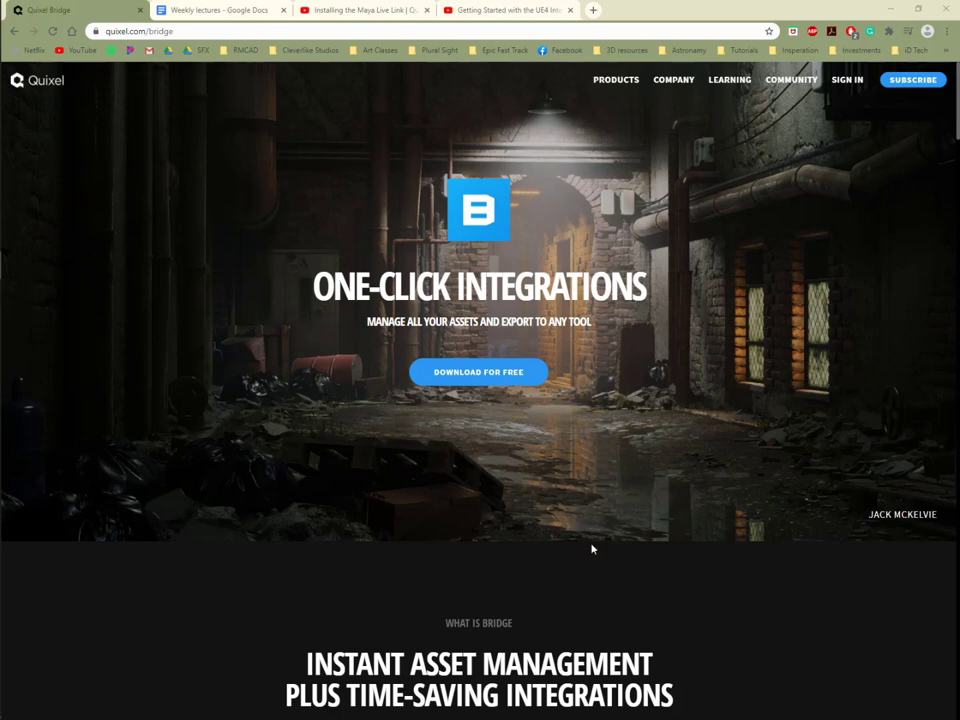
pyautogui.moveTo(416, 364)
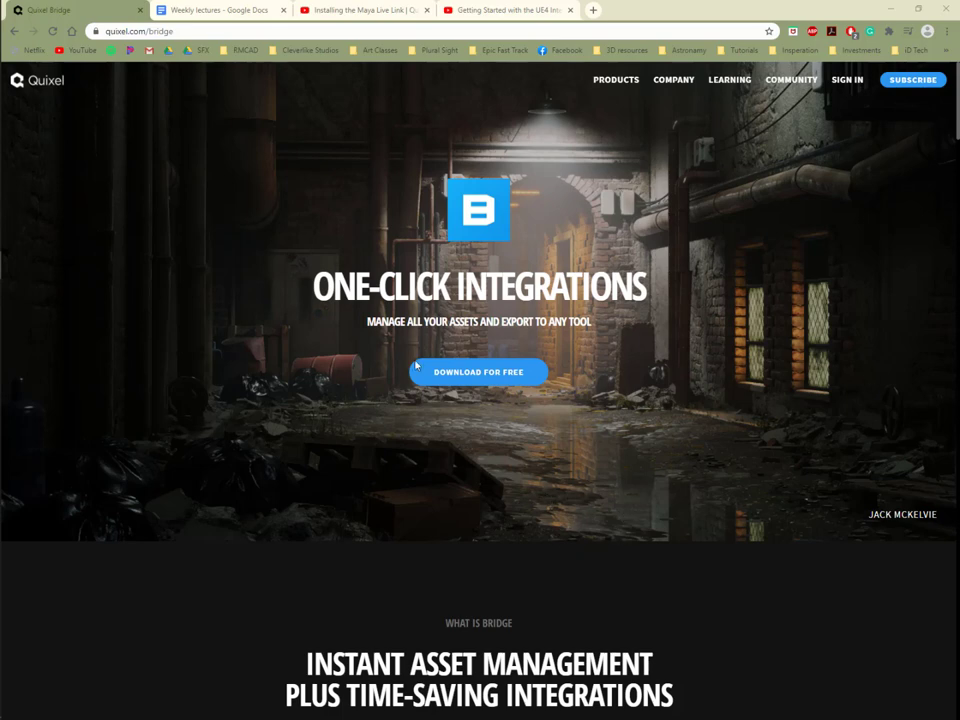
# Switch to the Getting Started with the UE4 Integration video tab.
pyautogui.click(220, 10)
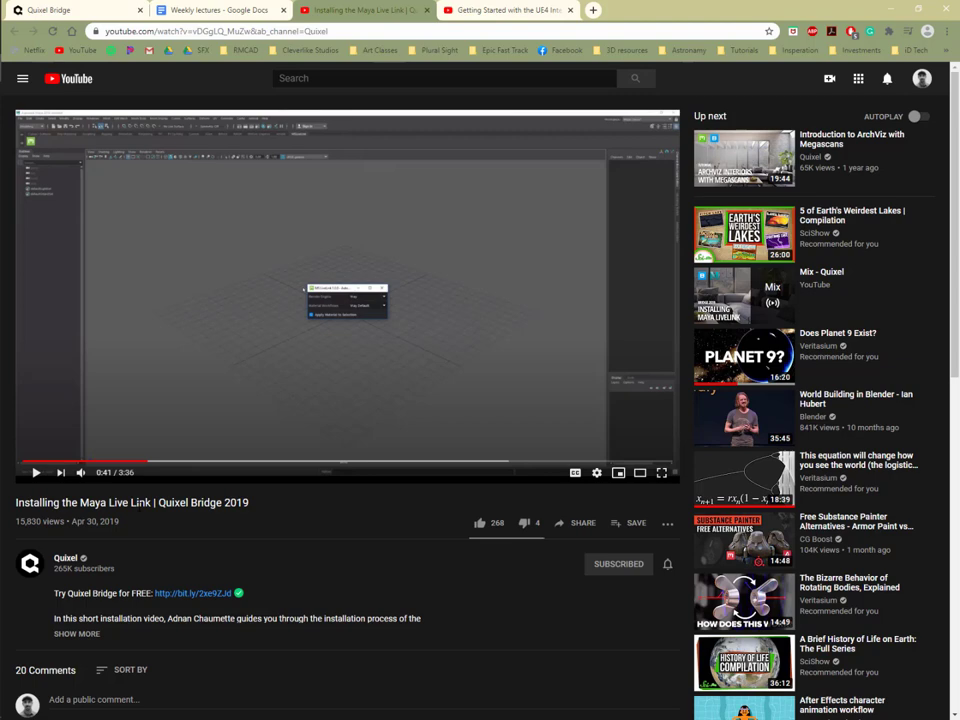
pyautogui.moveTo(464, 46)
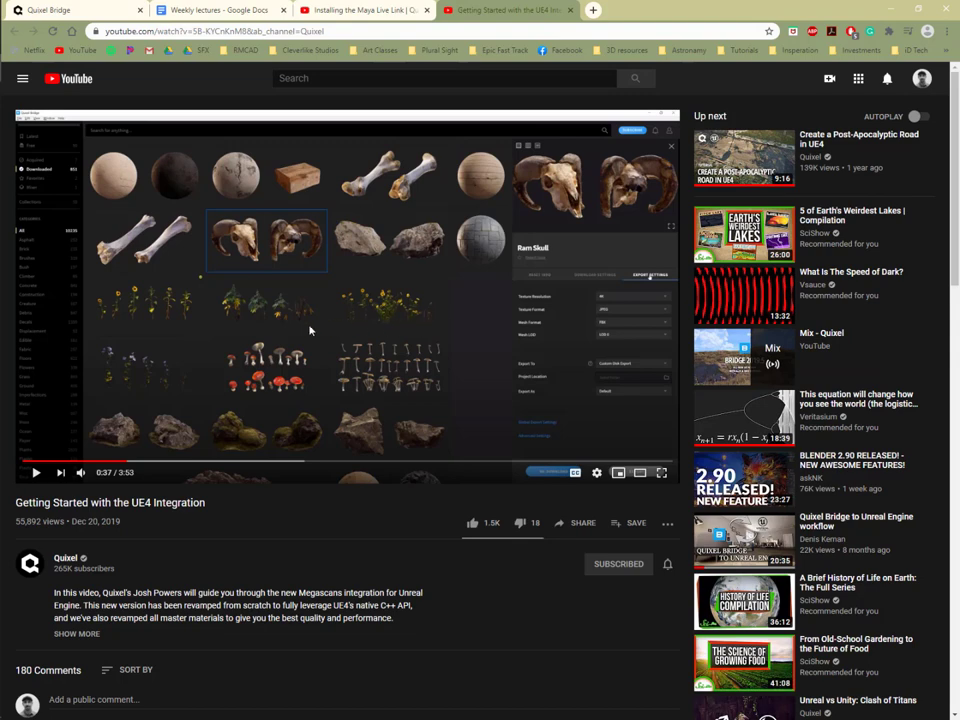
pyautogui.moveTo(378, 432)
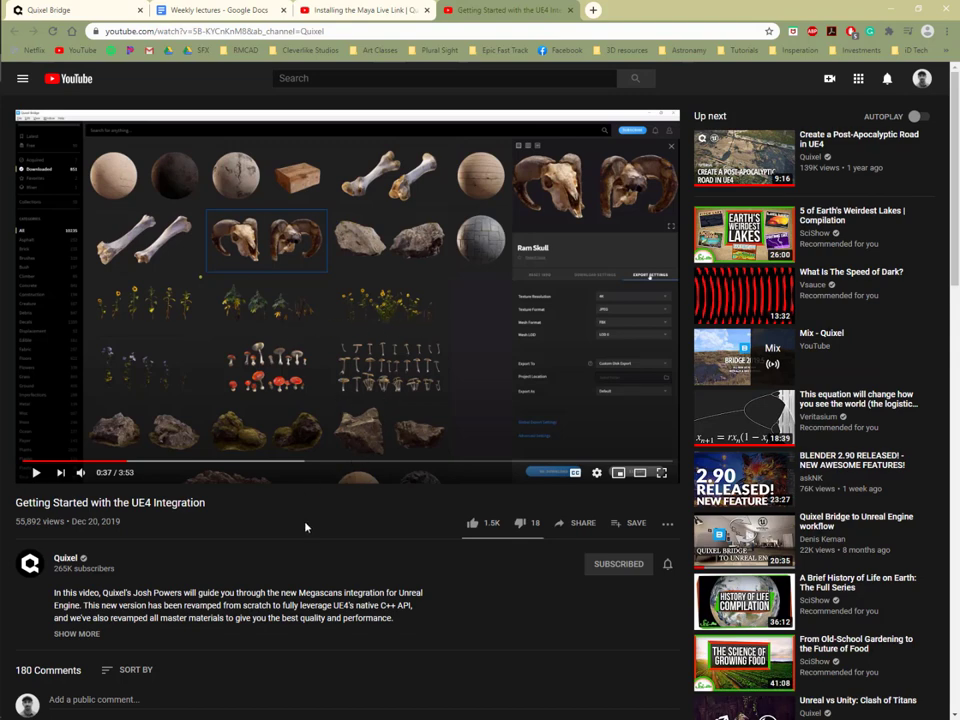
pyautogui.moveTo(372, 486)
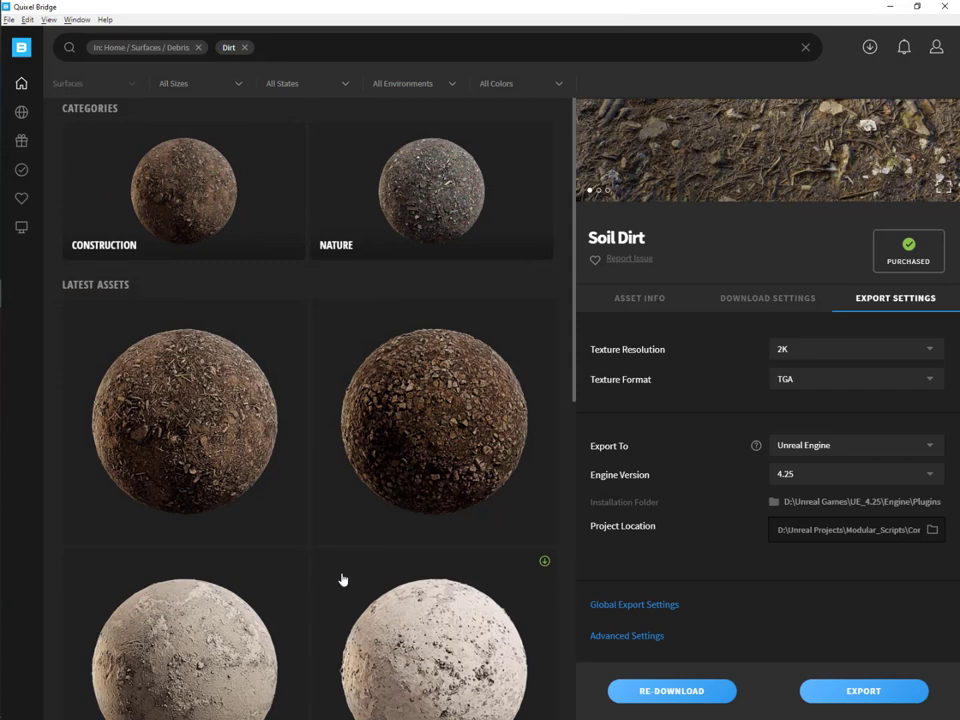
# Select Ground Rubble 2x2 M and set its download to 2K with the Displacement map unchecked.
pyautogui.scroll(-3)
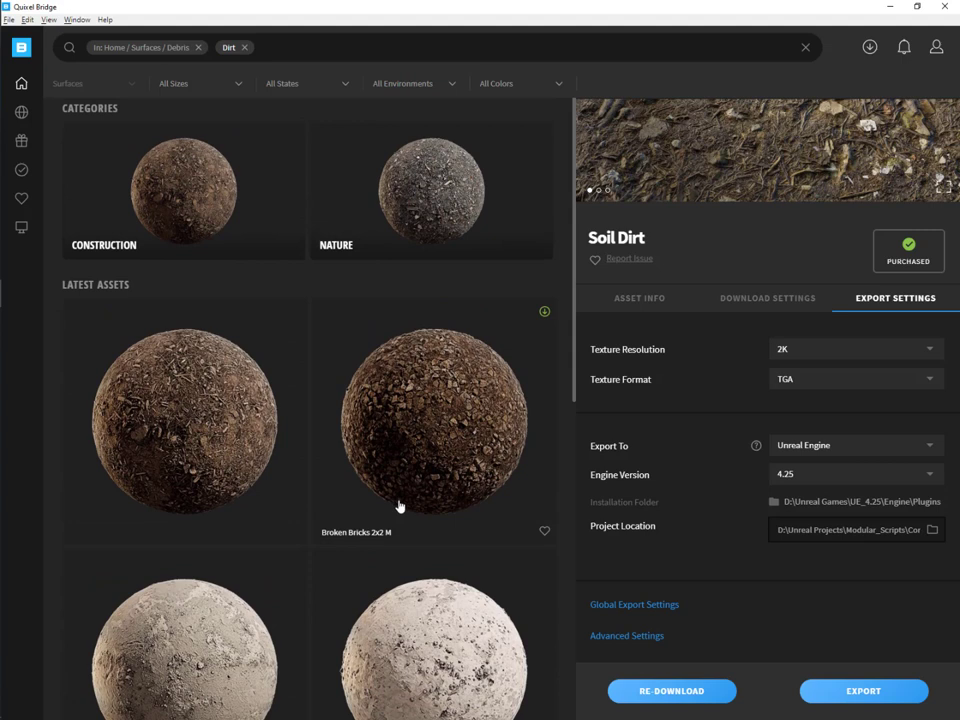
pyautogui.moveTo(372, 420)
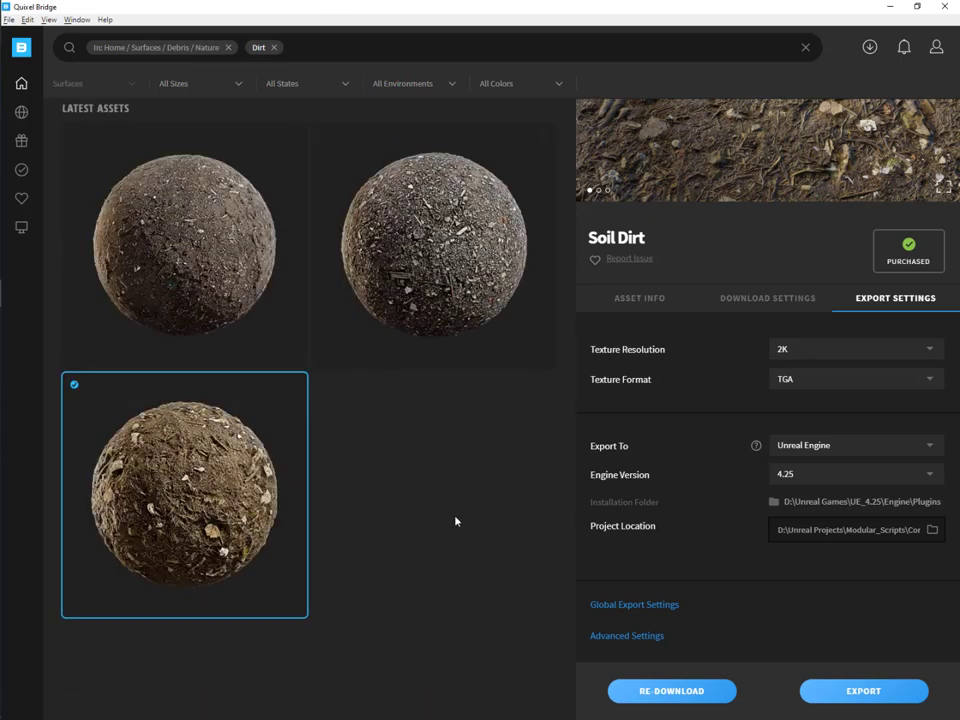
pyautogui.click(432, 244)
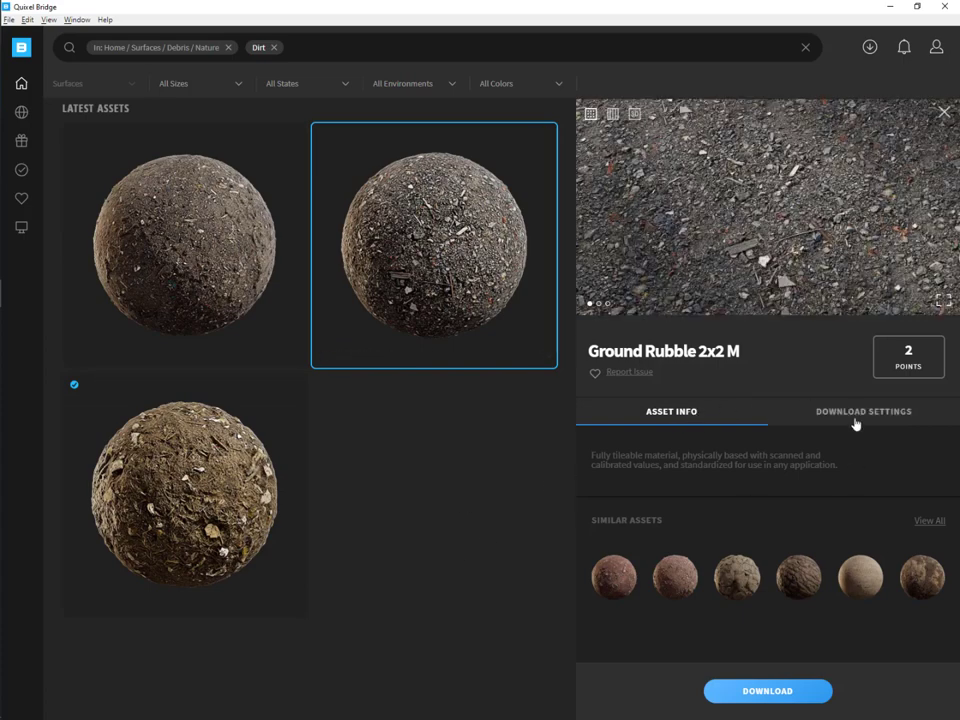
pyautogui.click(864, 412)
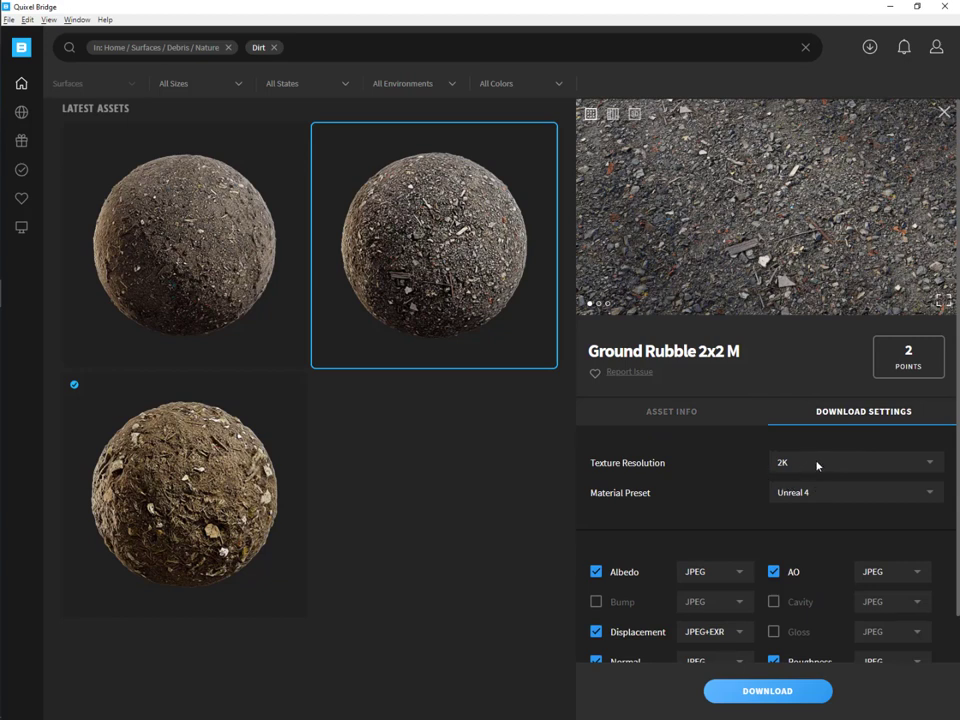
pyautogui.click(856, 462)
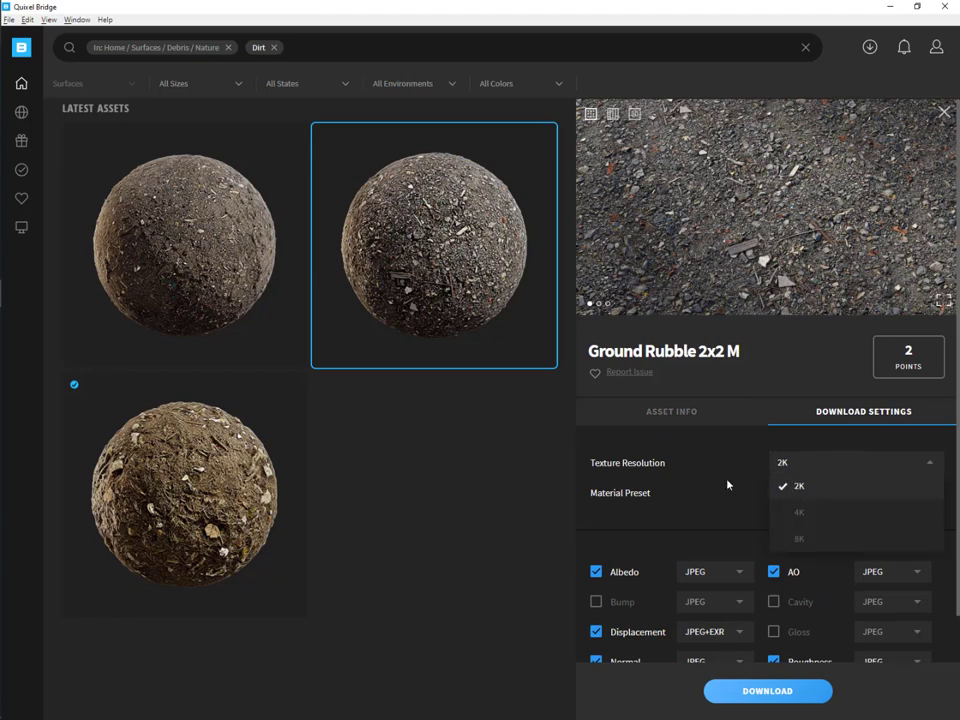
pyautogui.click(856, 492)
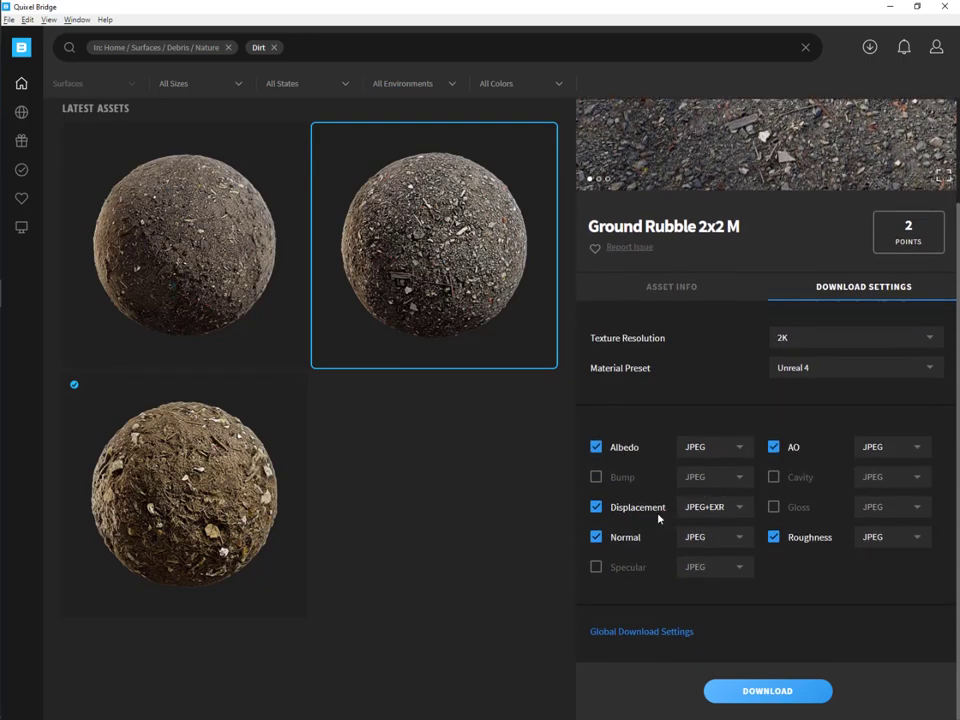
pyautogui.click(596, 508)
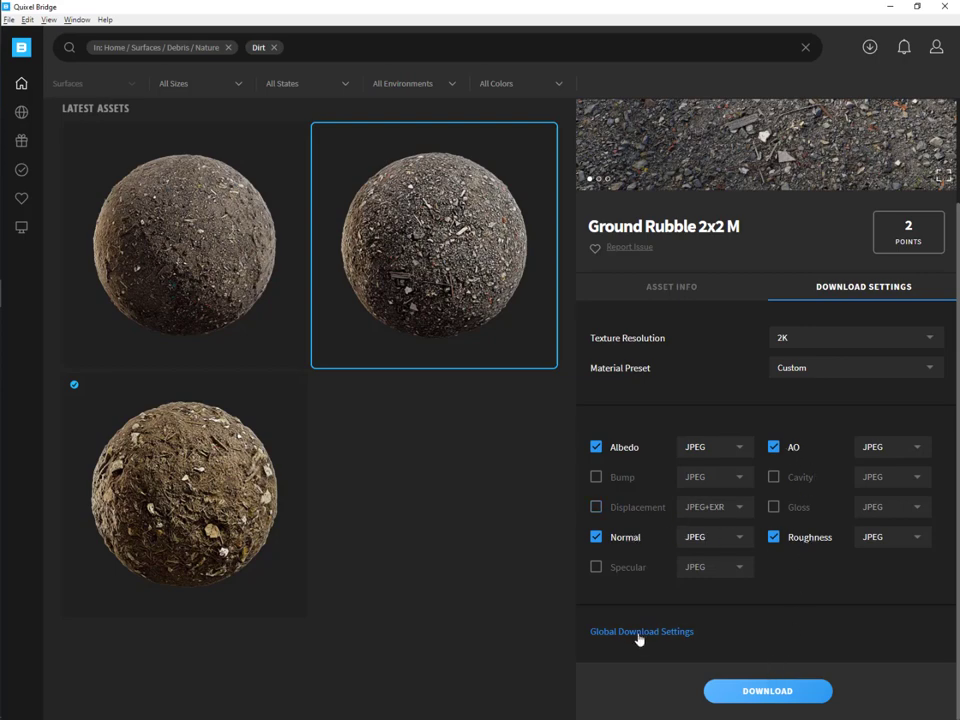
# In Global Download Settings, use the Unreal 4 preset and drop Displacement from the maps.
pyautogui.click(640, 632)
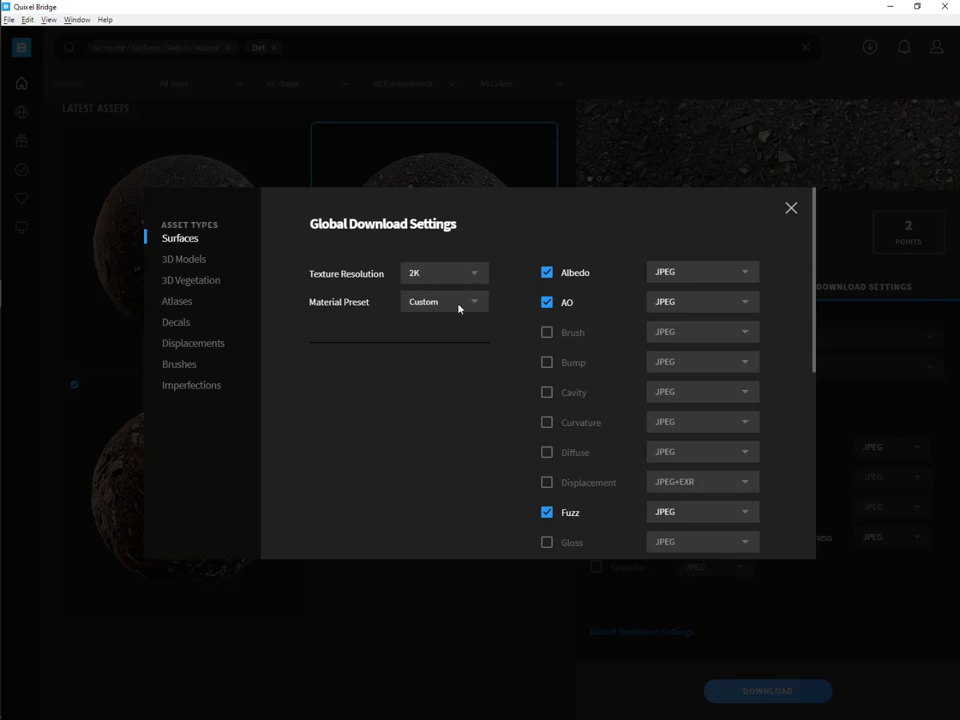
pyautogui.click(444, 300)
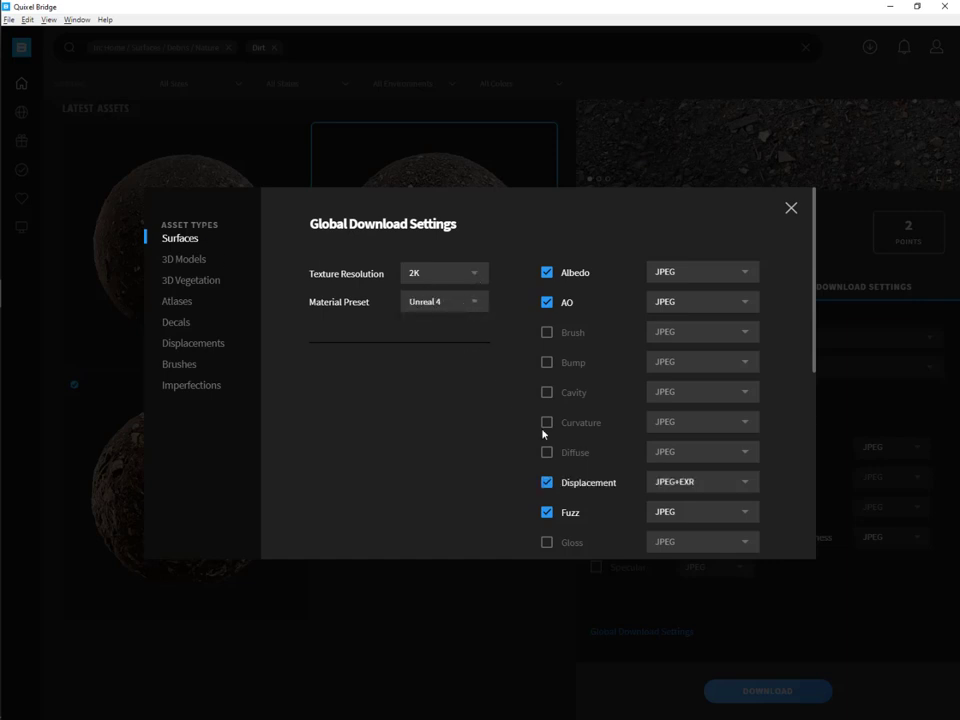
pyautogui.click(548, 482)
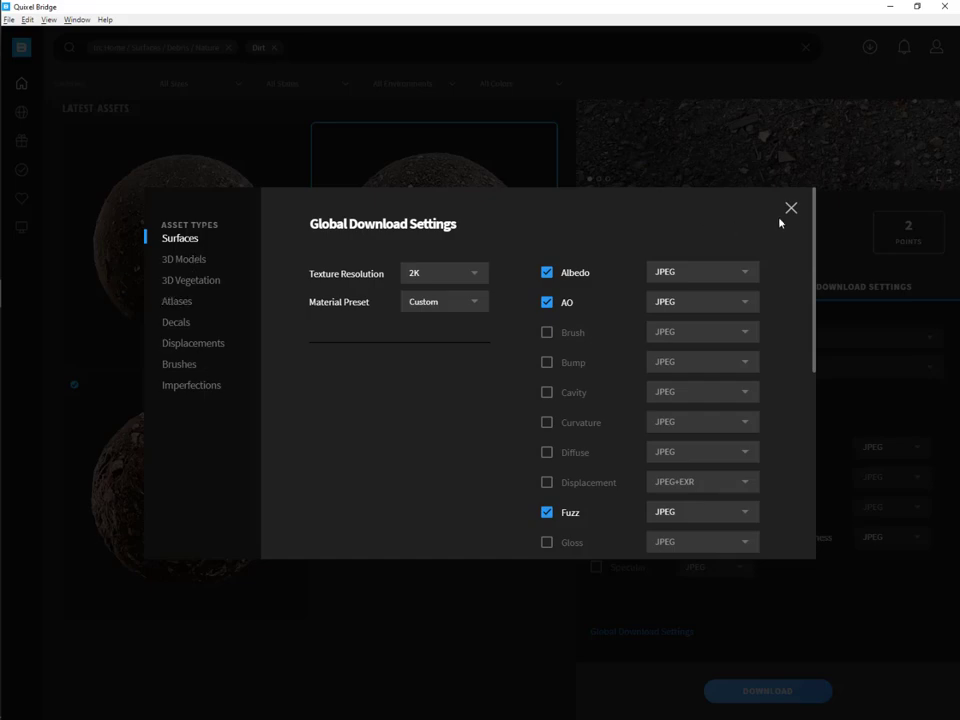
pyautogui.click(792, 208)
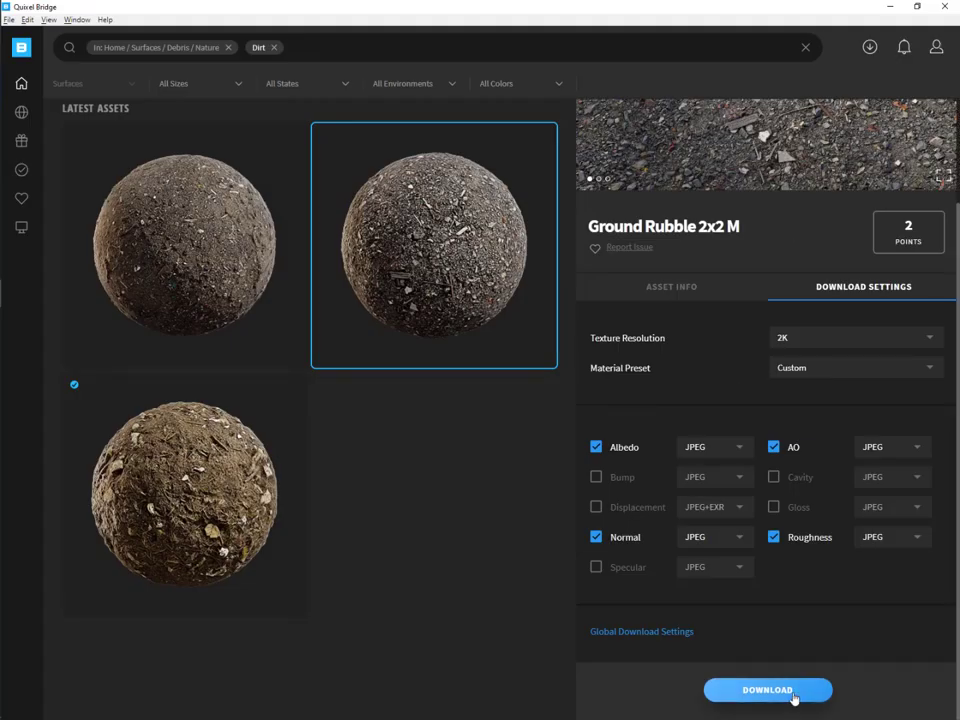
# Download the Ground Rubble 2x2 M asset.
pyautogui.click(768, 690)
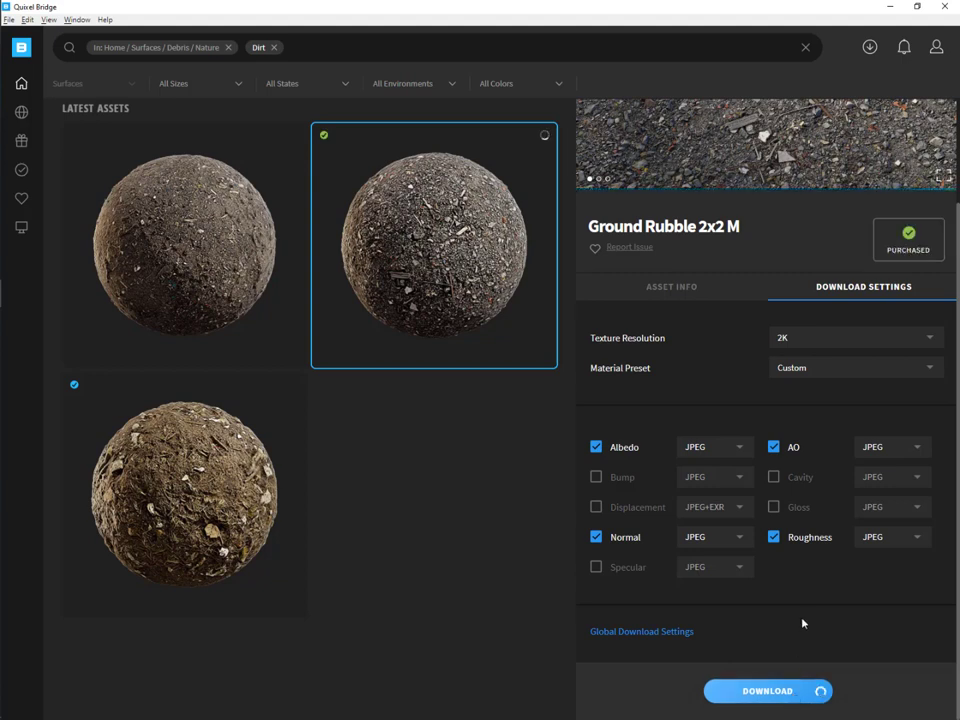
pyautogui.click(768, 692)
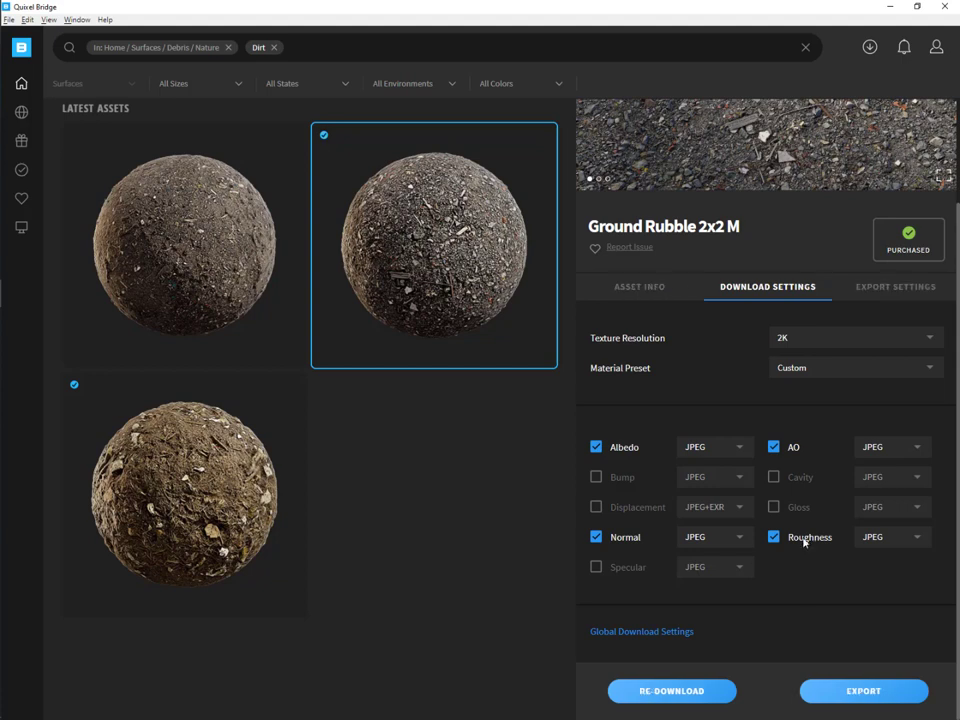
# Set export to Maya at 2K in JPEG format and copy the Maya export script.
pyautogui.click(896, 288)
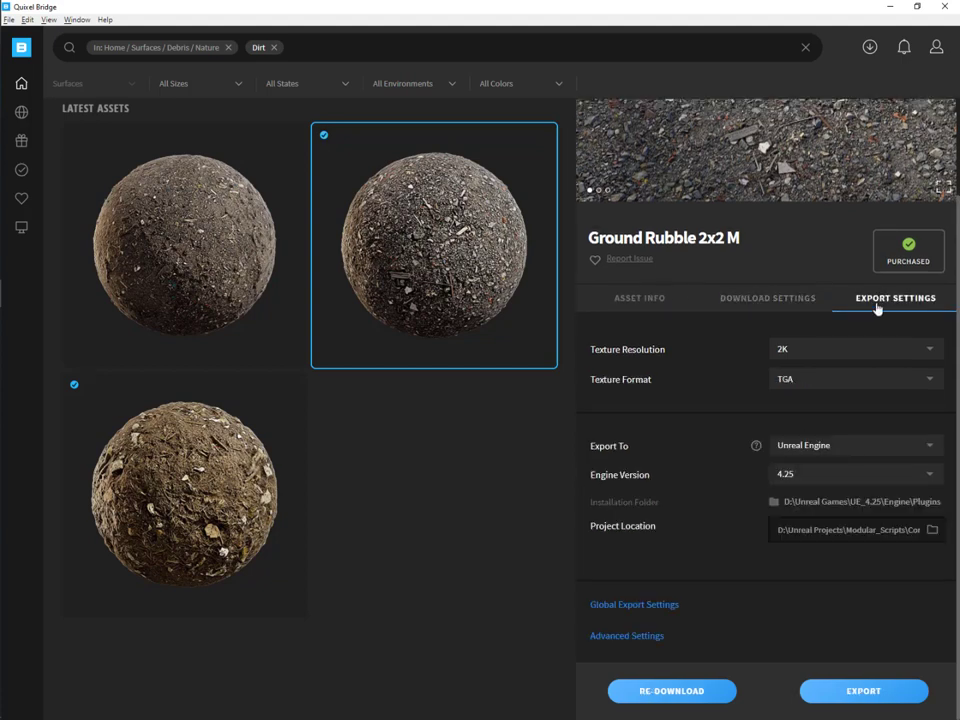
pyautogui.moveTo(700, 432)
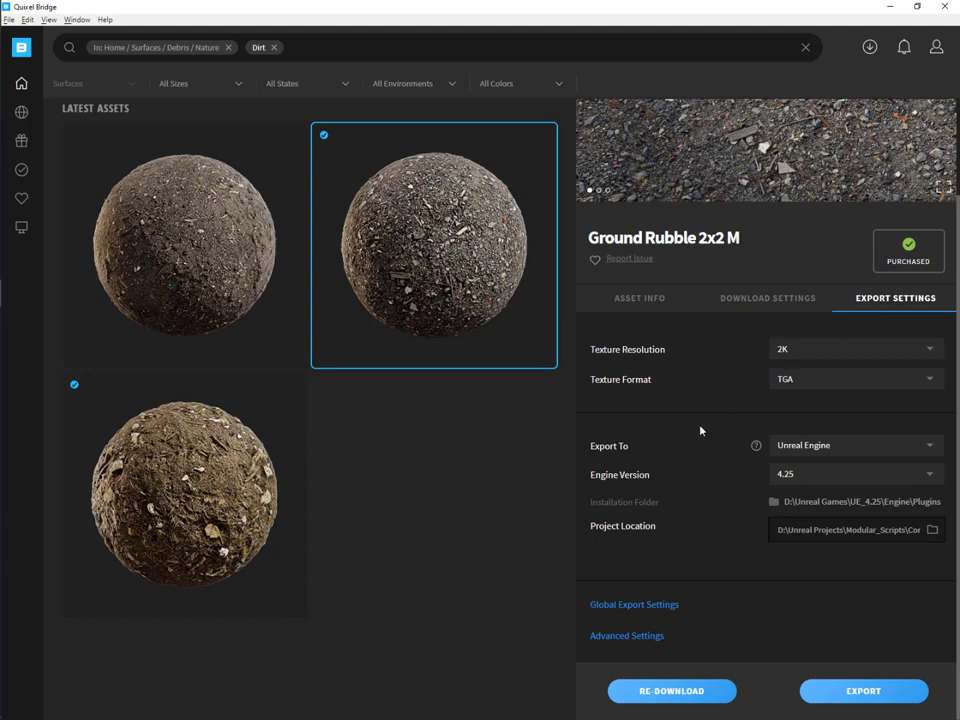
pyautogui.moveTo(818, 452)
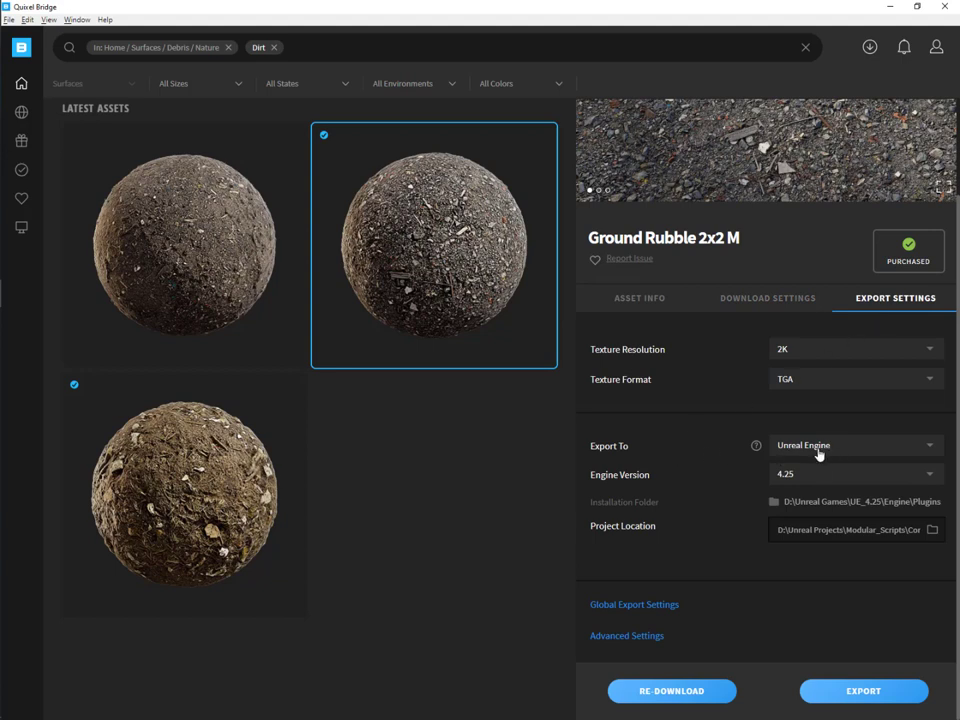
pyautogui.click(856, 444)
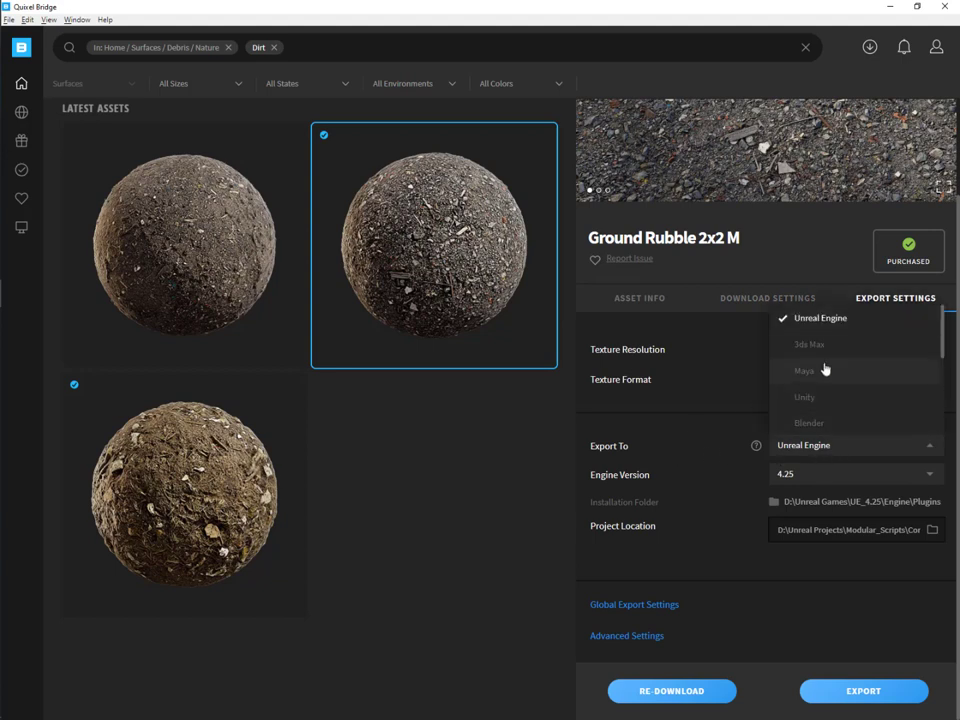
pyautogui.click(804, 370)
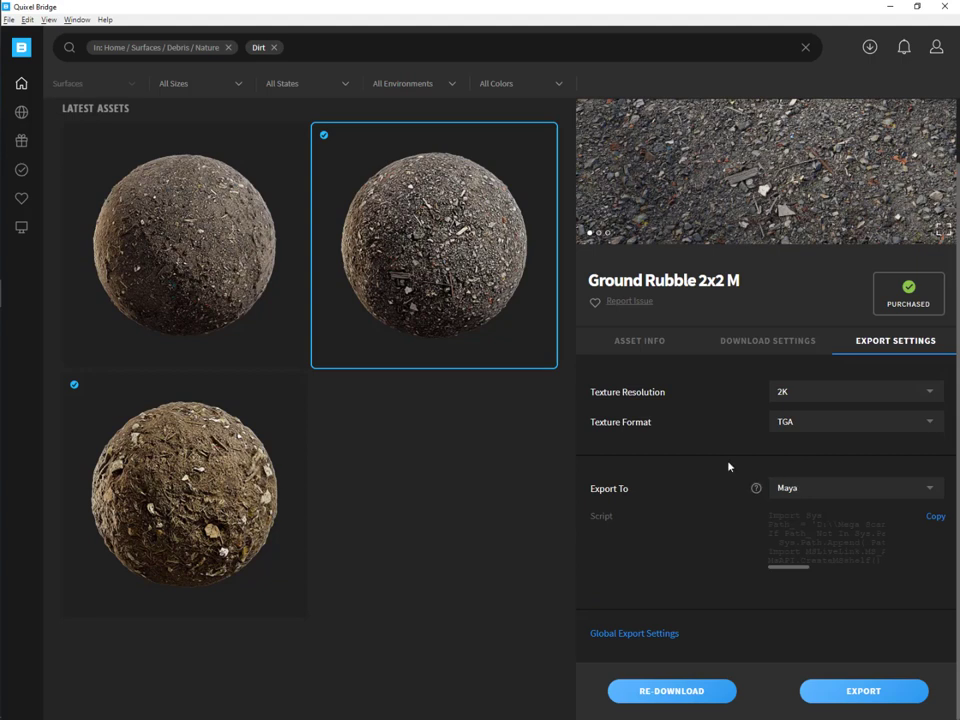
pyautogui.click(856, 390)
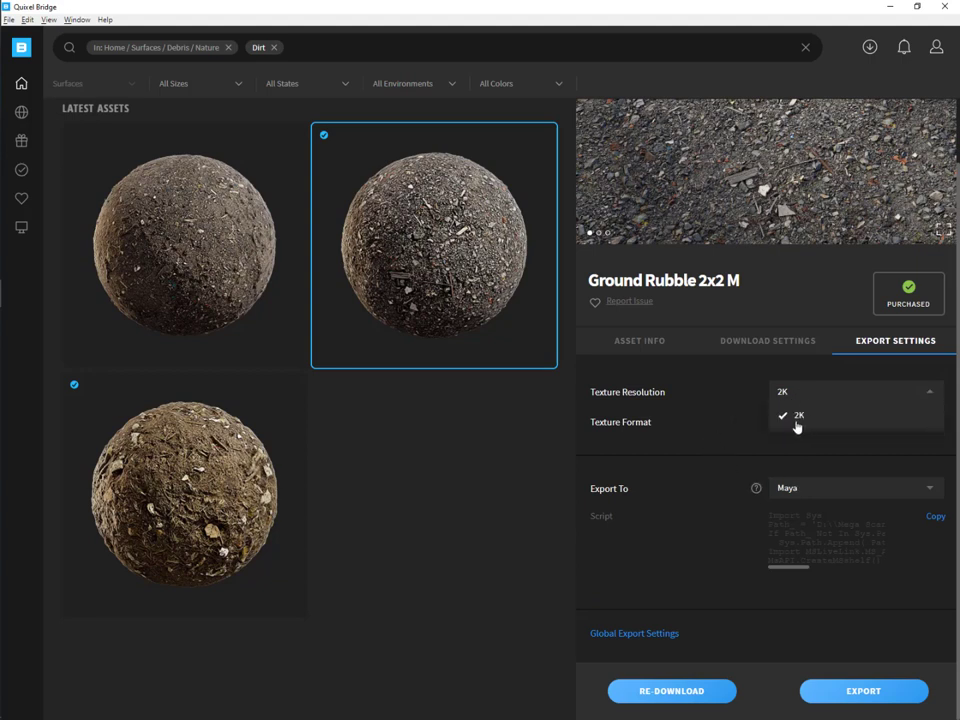
pyautogui.click(856, 420)
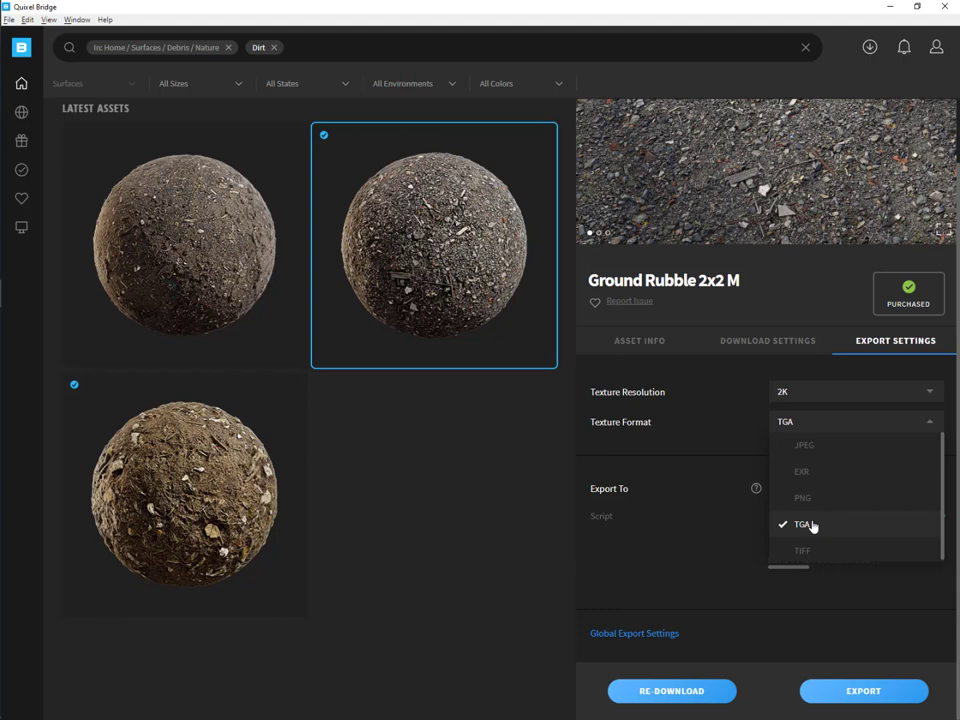
pyautogui.moveTo(812, 500)
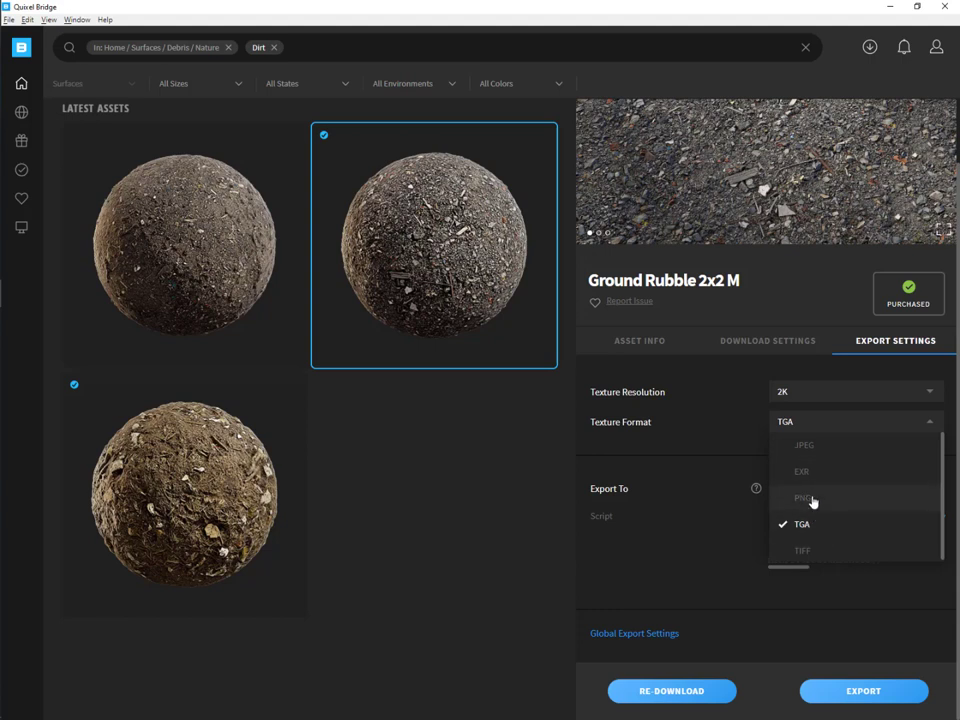
pyautogui.click(804, 444)
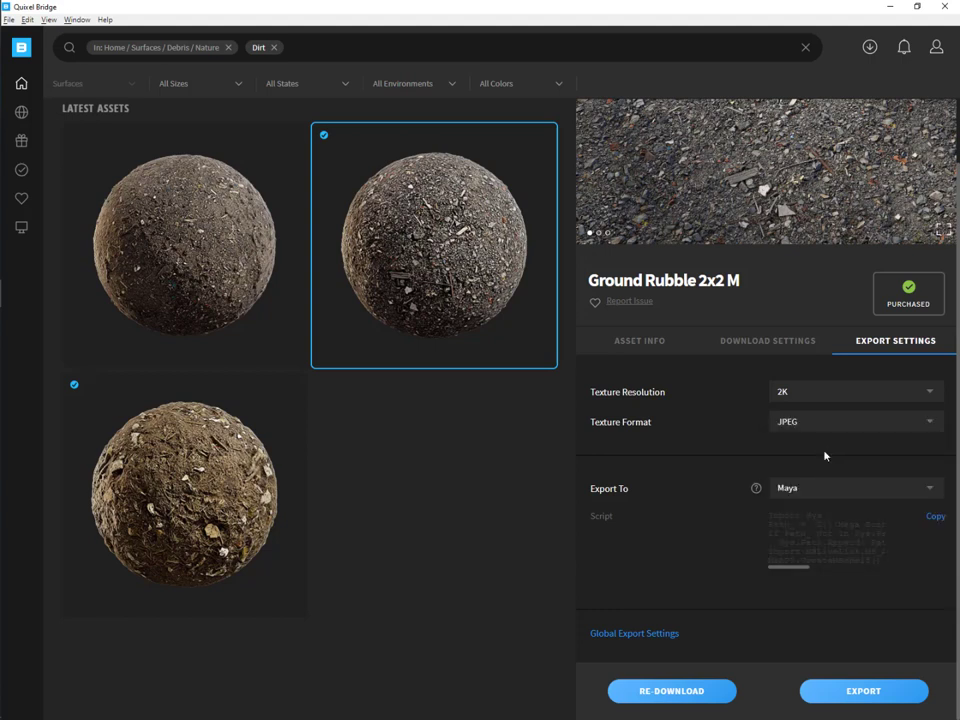
pyautogui.moveTo(728, 510)
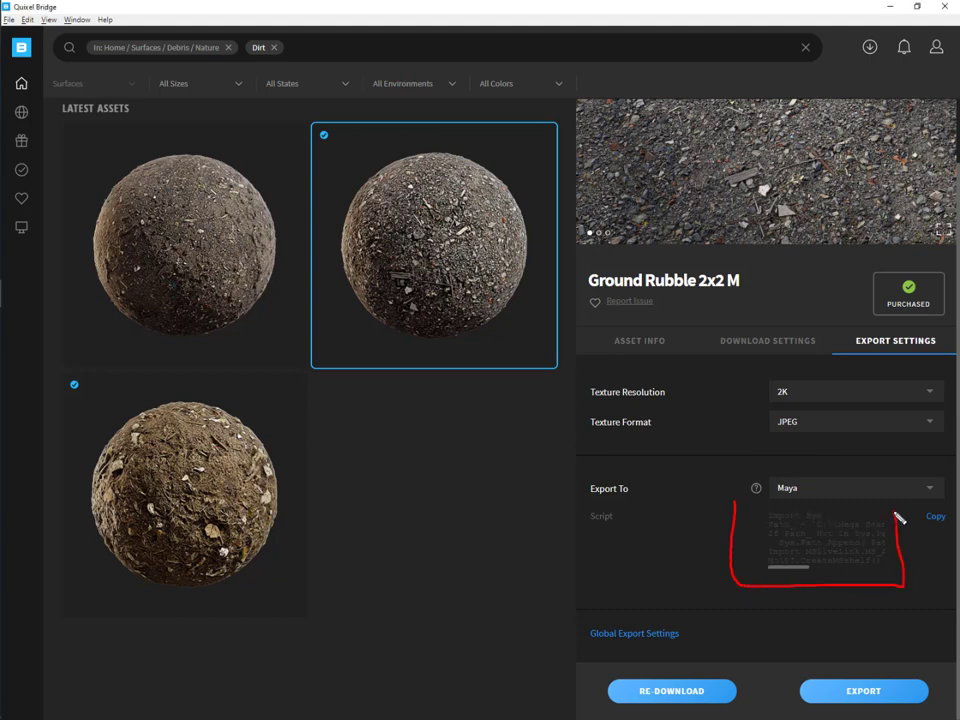
pyautogui.click(936, 516)
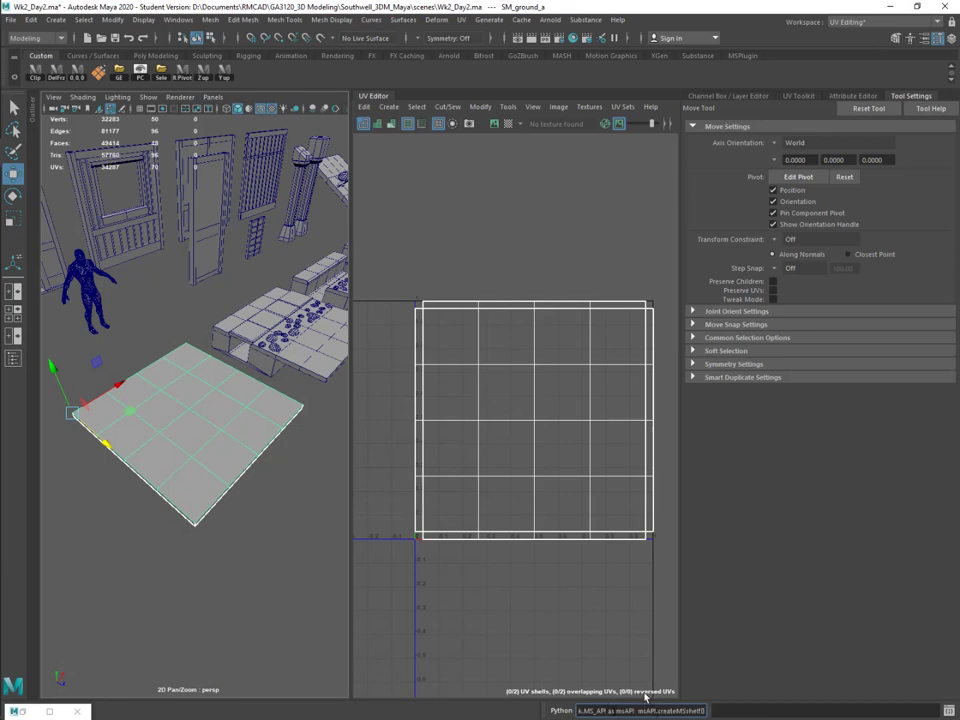
pyautogui.moveTo(628, 640)
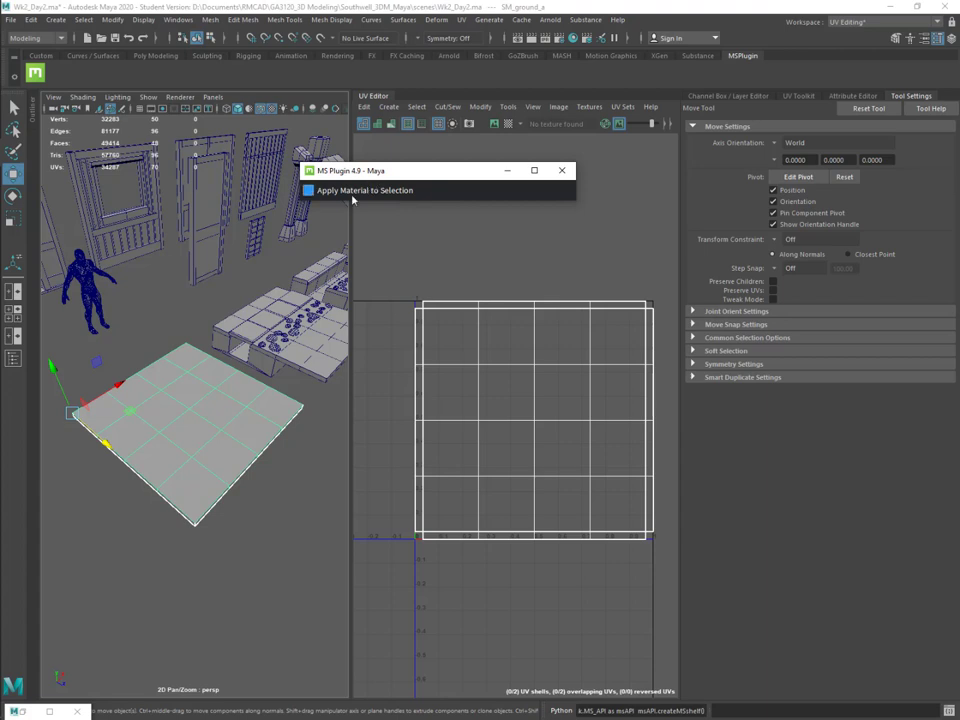
# Apply the Megascans material to the selected ground plane via the MS Plugin window.
pyautogui.click(308, 190)
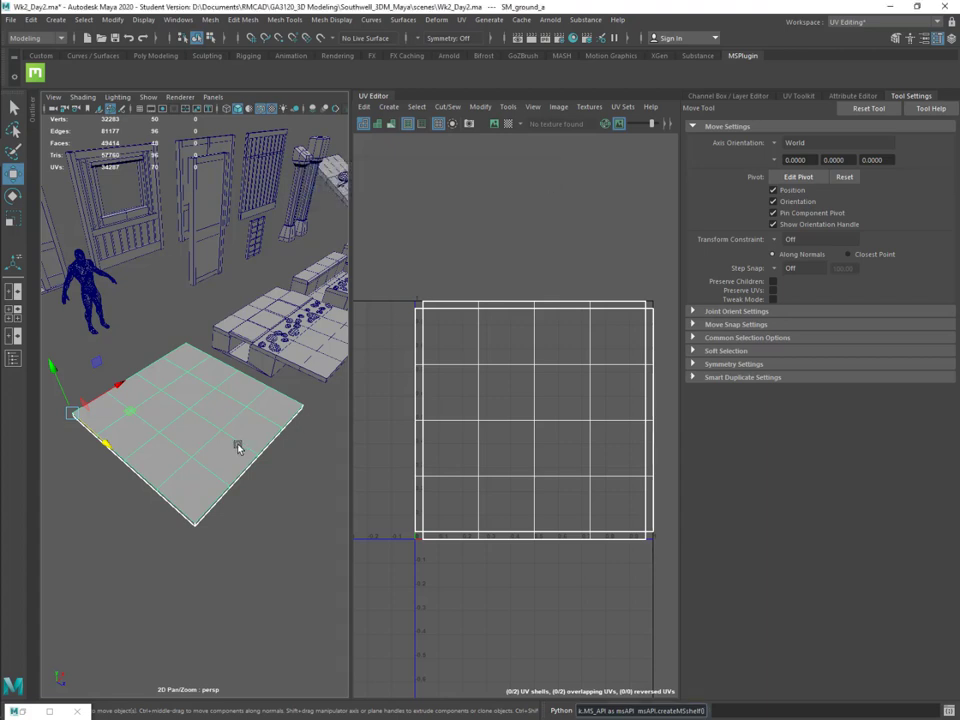
pyautogui.moveTo(208, 492)
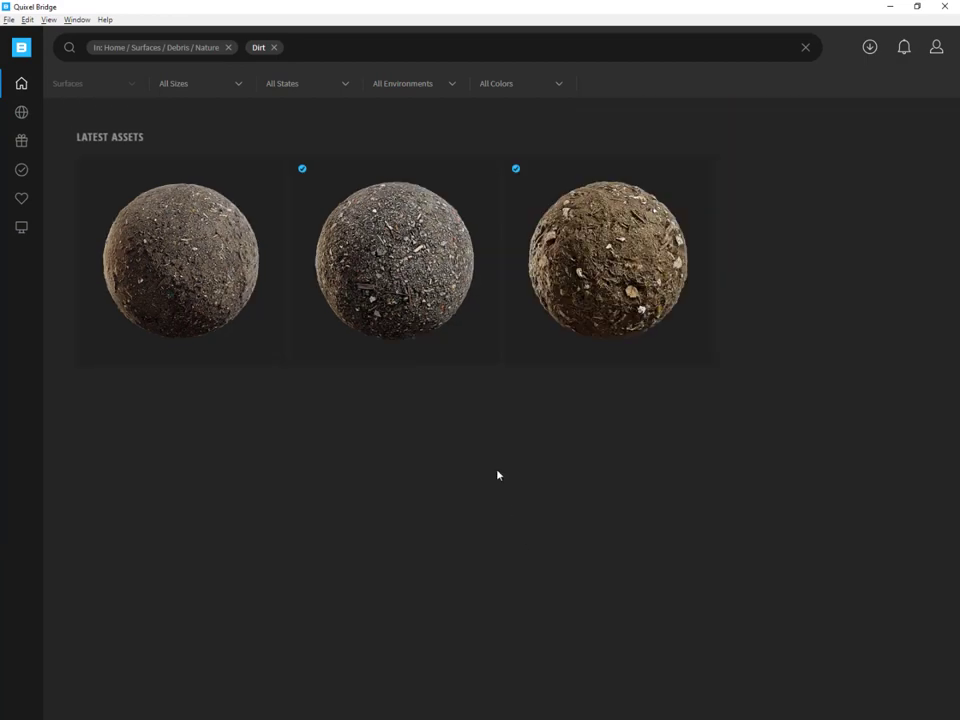
# Check Ground Rubble 2x2 M's global export settings (2K, JPEG, Maya) and export it to Maya.
pyautogui.click(394, 260)
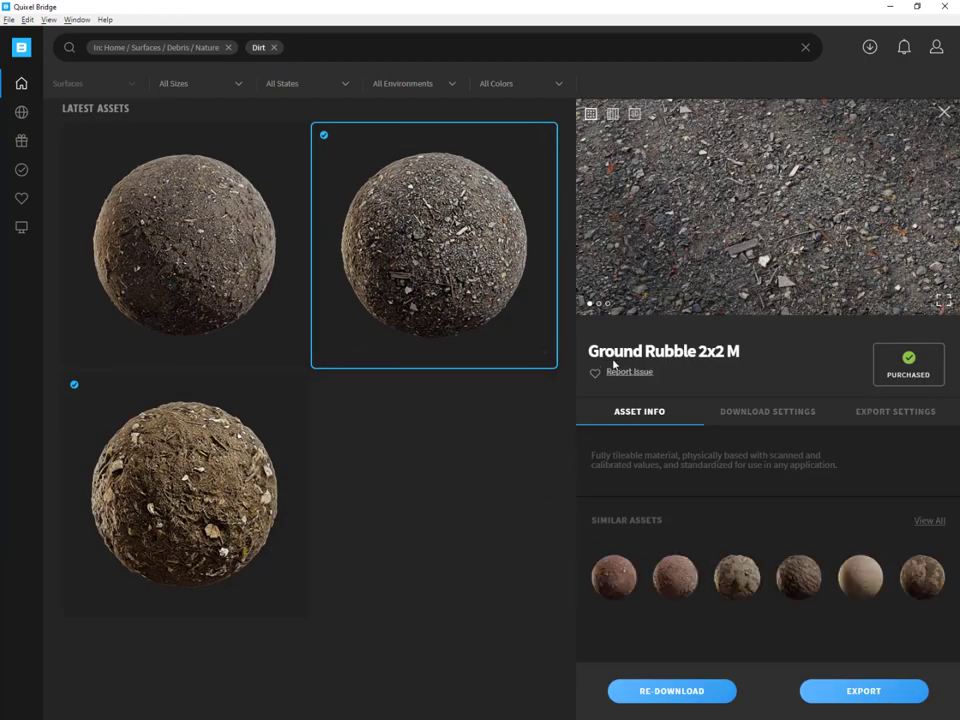
pyautogui.click(896, 412)
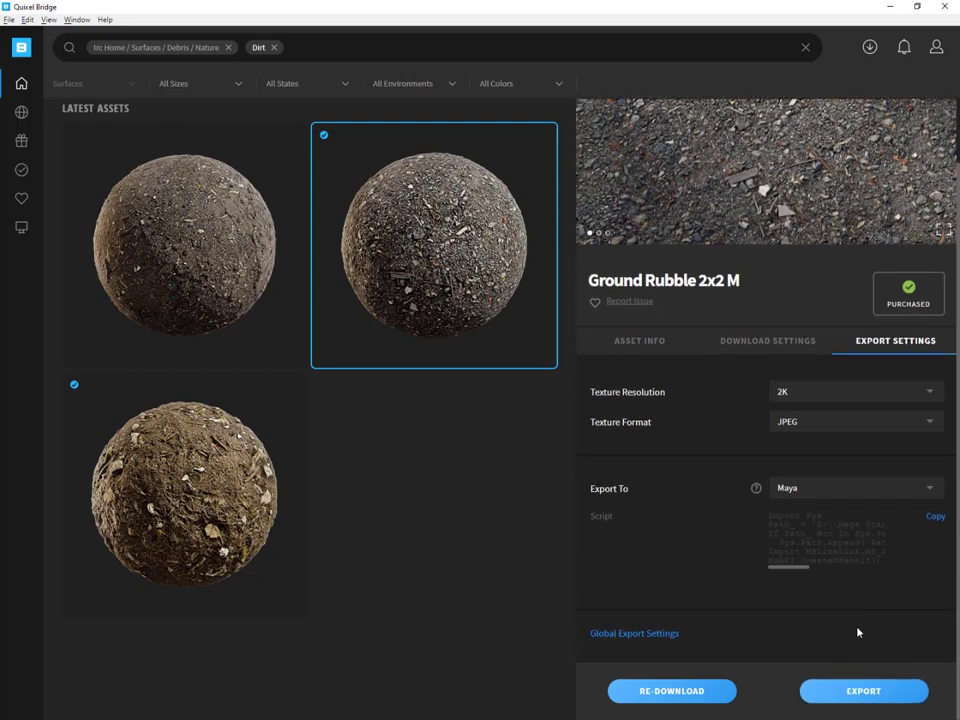
pyautogui.click(634, 632)
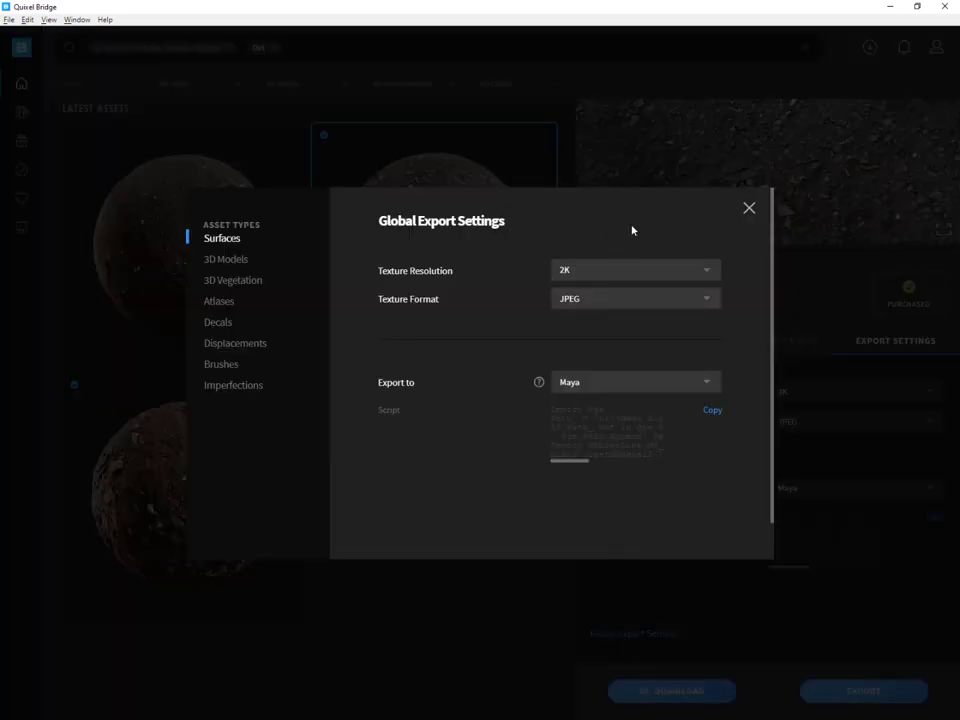
pyautogui.click(748, 208)
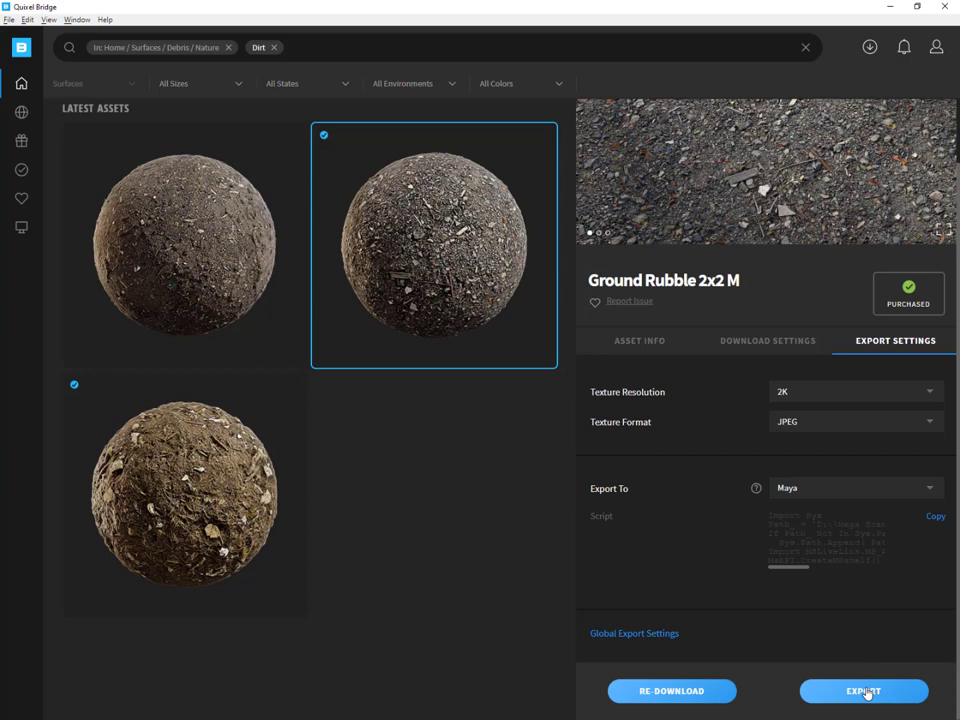
pyautogui.click(862, 692)
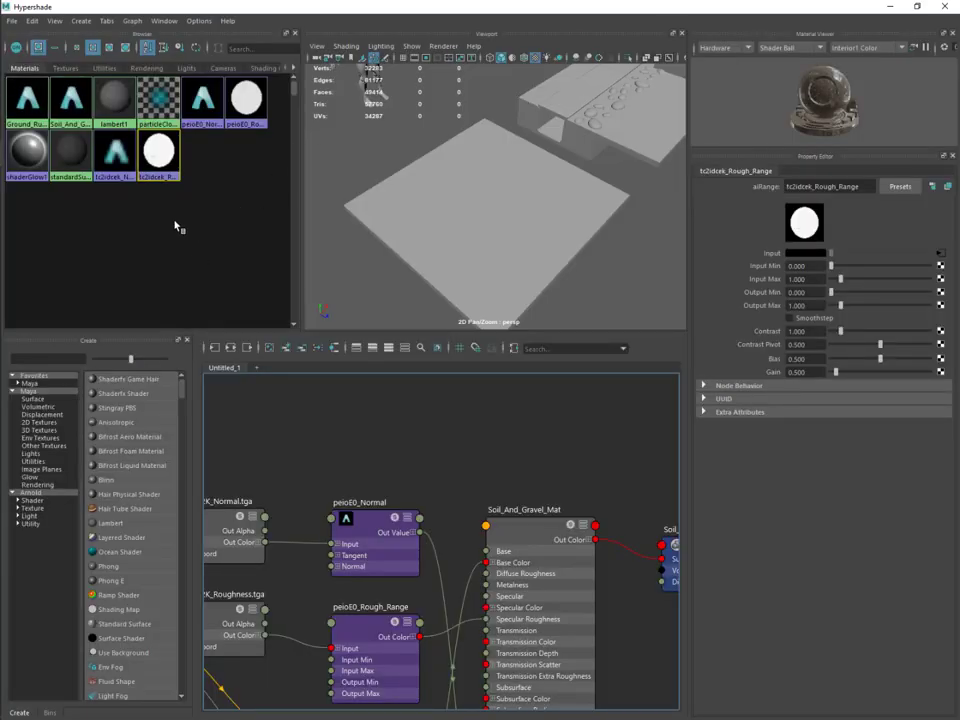
# Select the Ground_Rubble_2x2_M_Mat swatch in Hypershade to show its attributes.
pyautogui.click(26, 100)
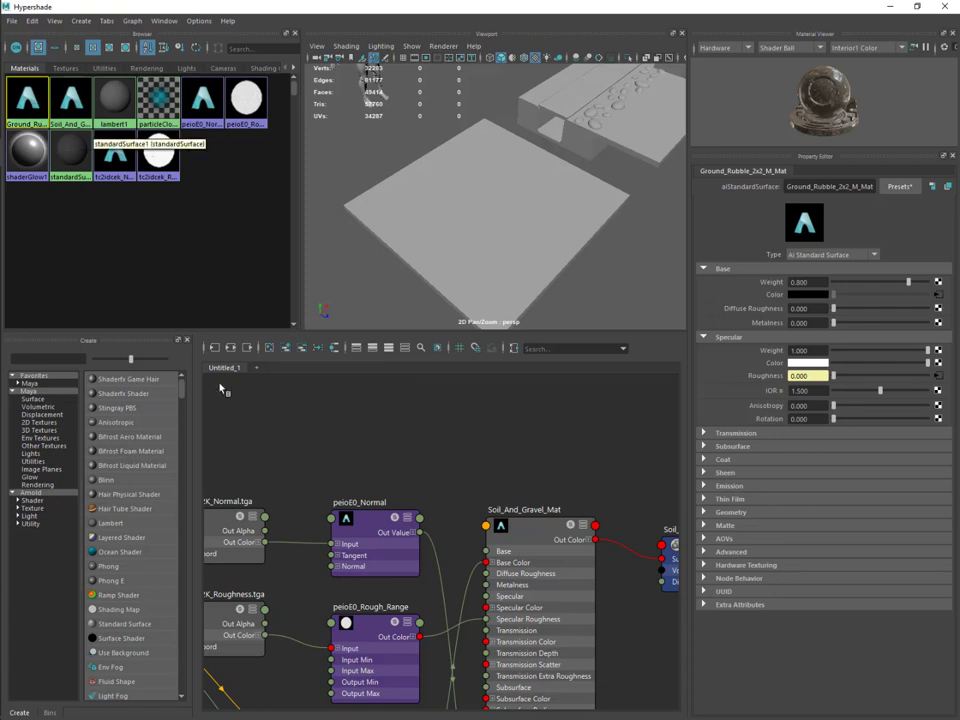
pyautogui.click(232, 348)
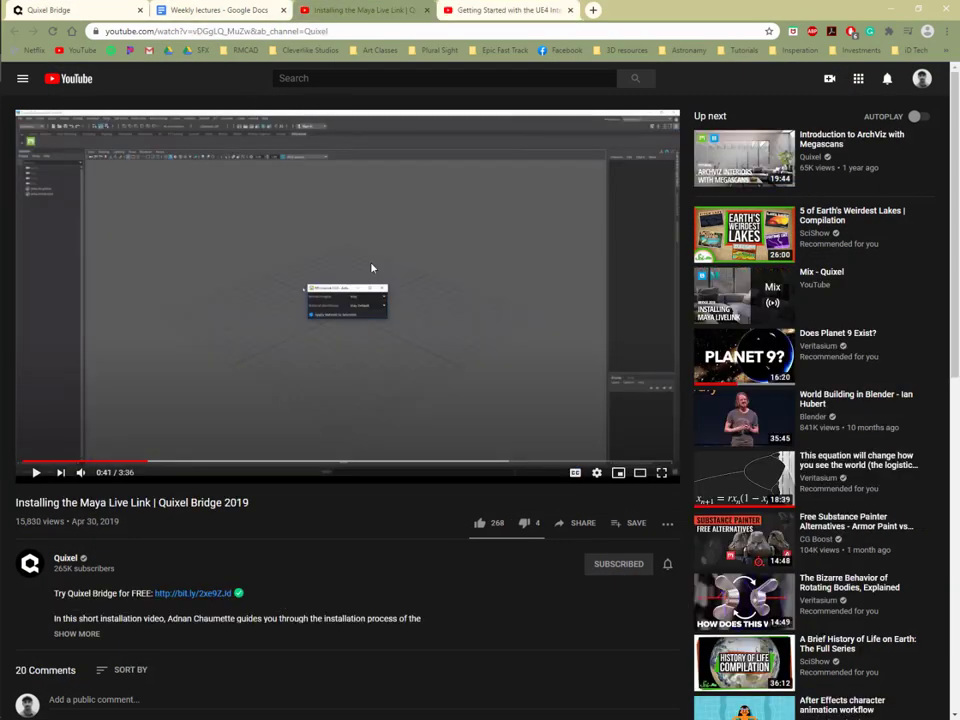
# Skip ahead in the Installing the Maya Live Link tutorial video.
pyautogui.click(470, 464)
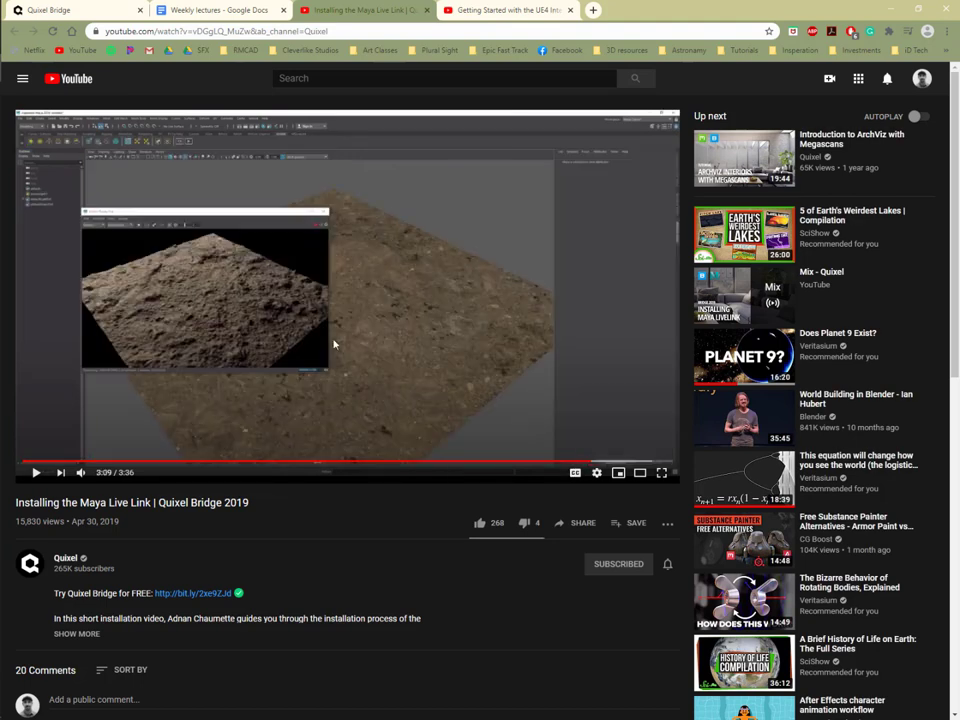
pyautogui.moveTo(364, 348)
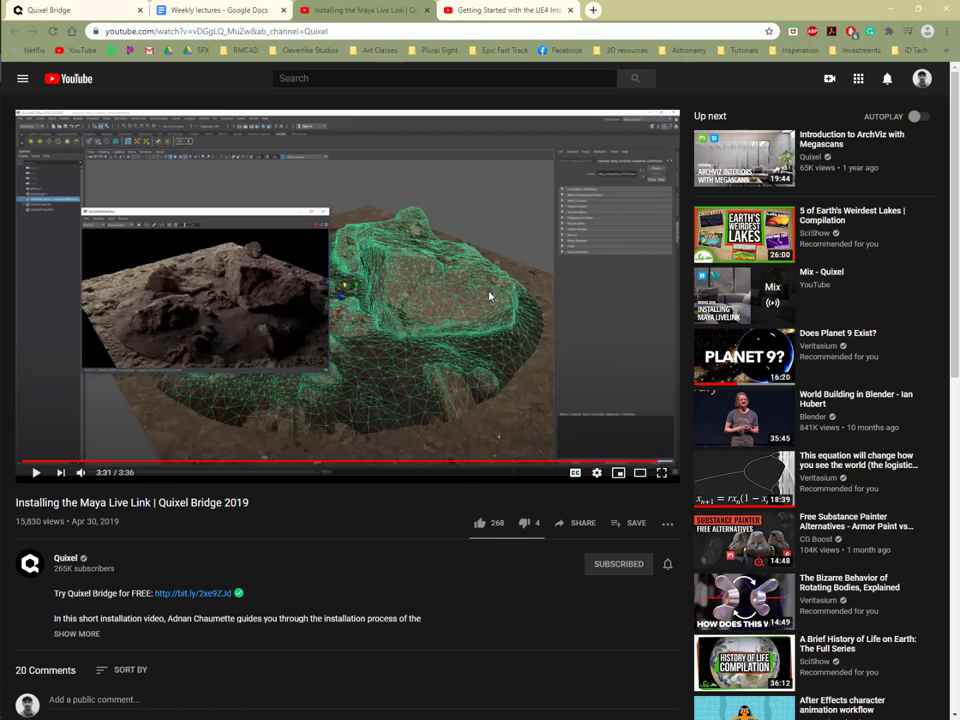
pyautogui.moveTo(502, 200)
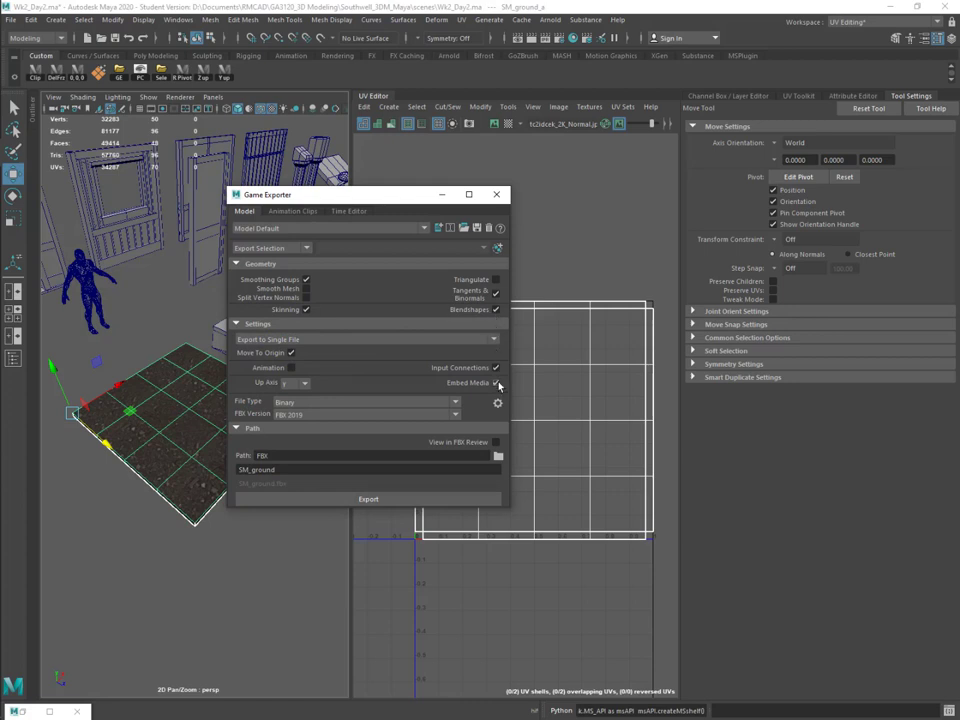
# Set Game Exporter to Export Selection and confirm the export folder.
pyautogui.click(270, 248)
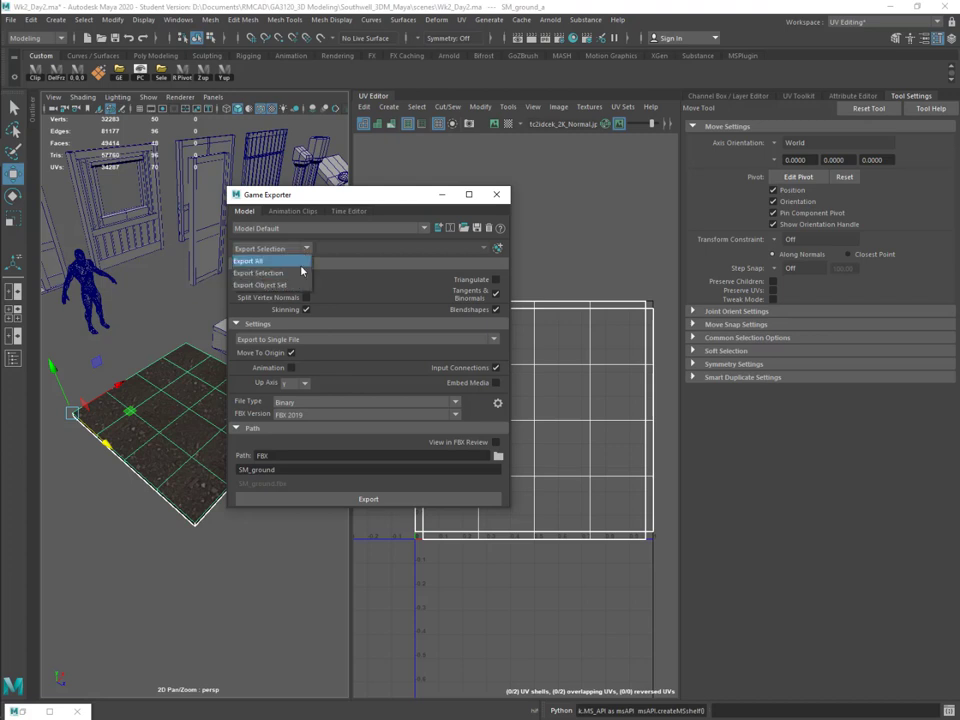
pyautogui.click(258, 272)
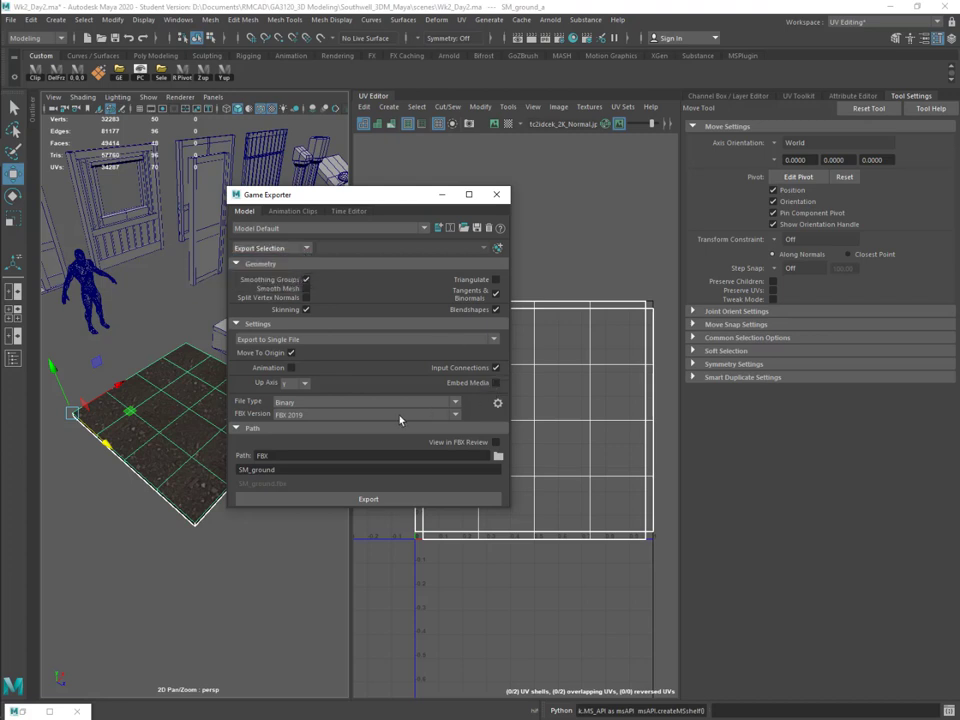
pyautogui.moveTo(280, 328)
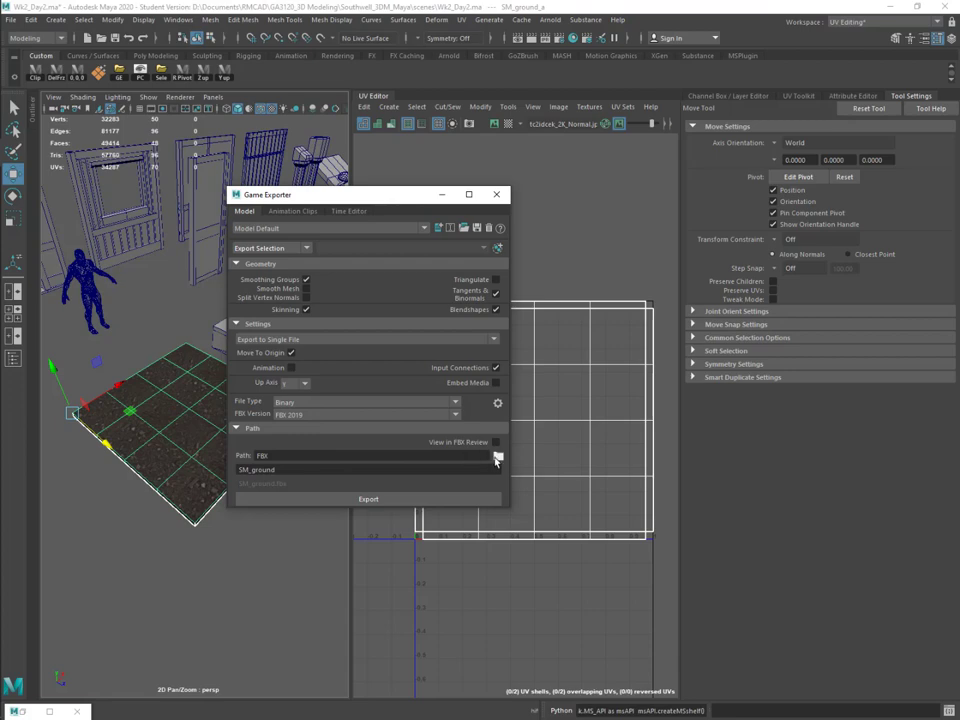
pyautogui.click(496, 456)
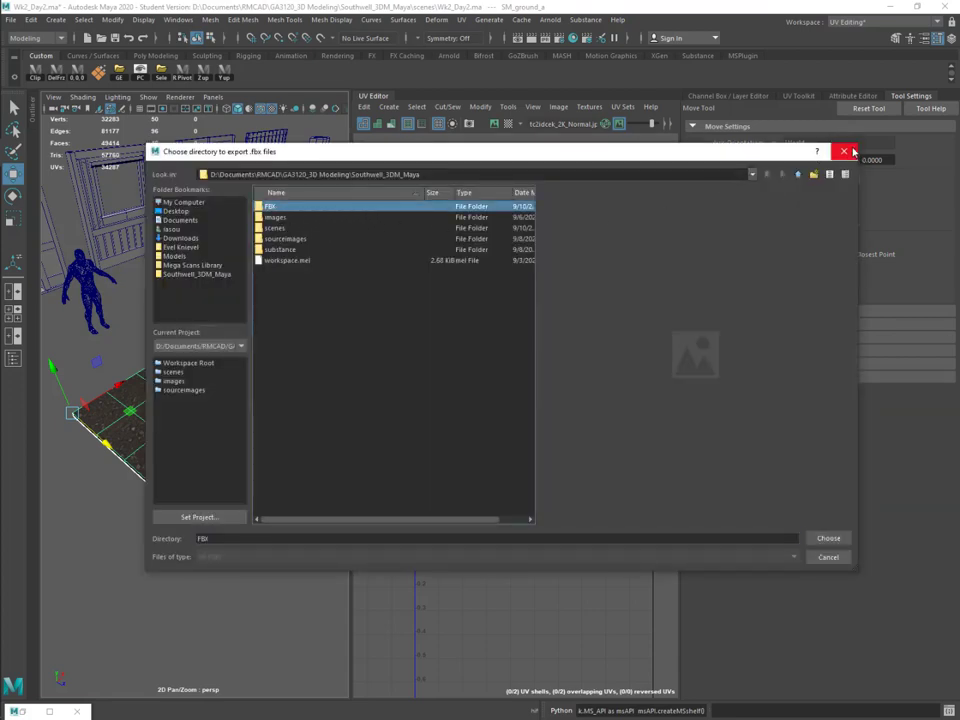
pyautogui.click(828, 538)
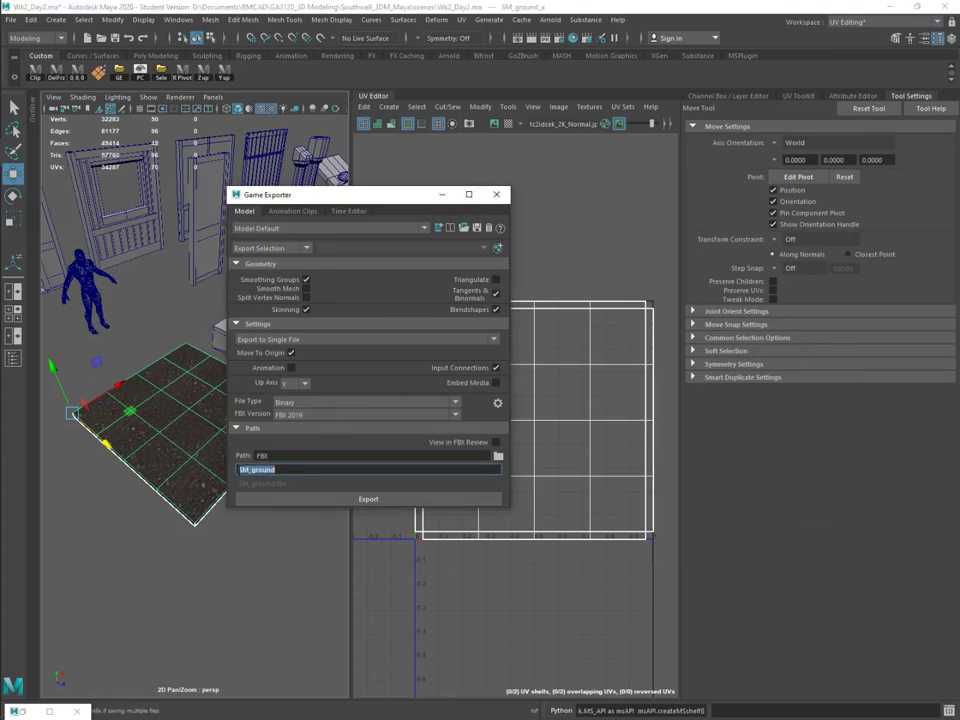
# Export the ground mesh as FBX, overwriting the existing ground file.
pyautogui.click(368, 500)
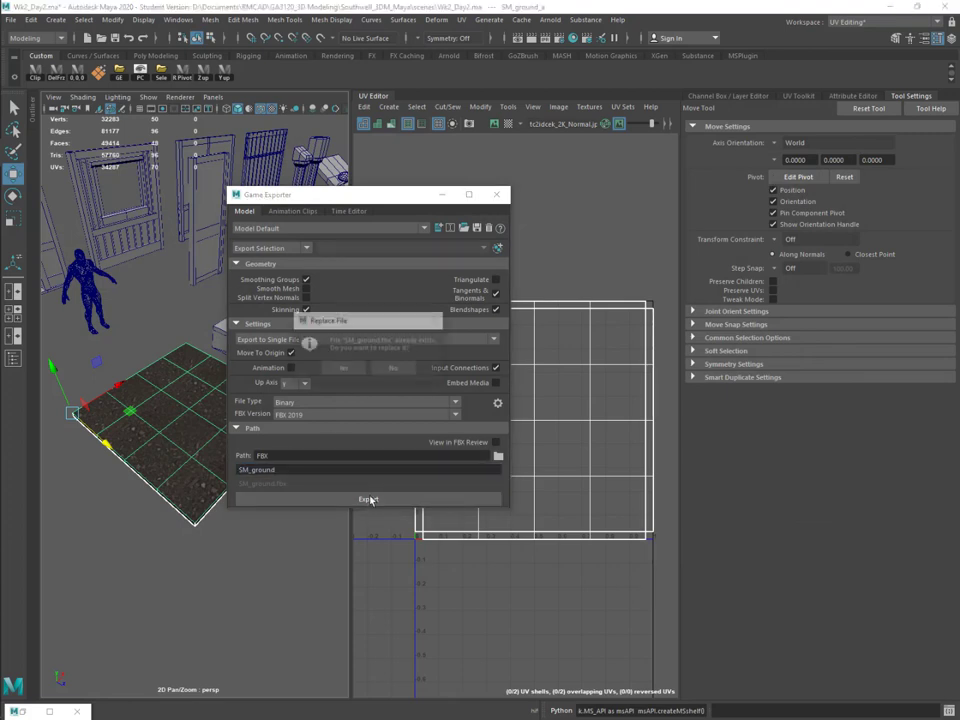
pyautogui.click(368, 500)
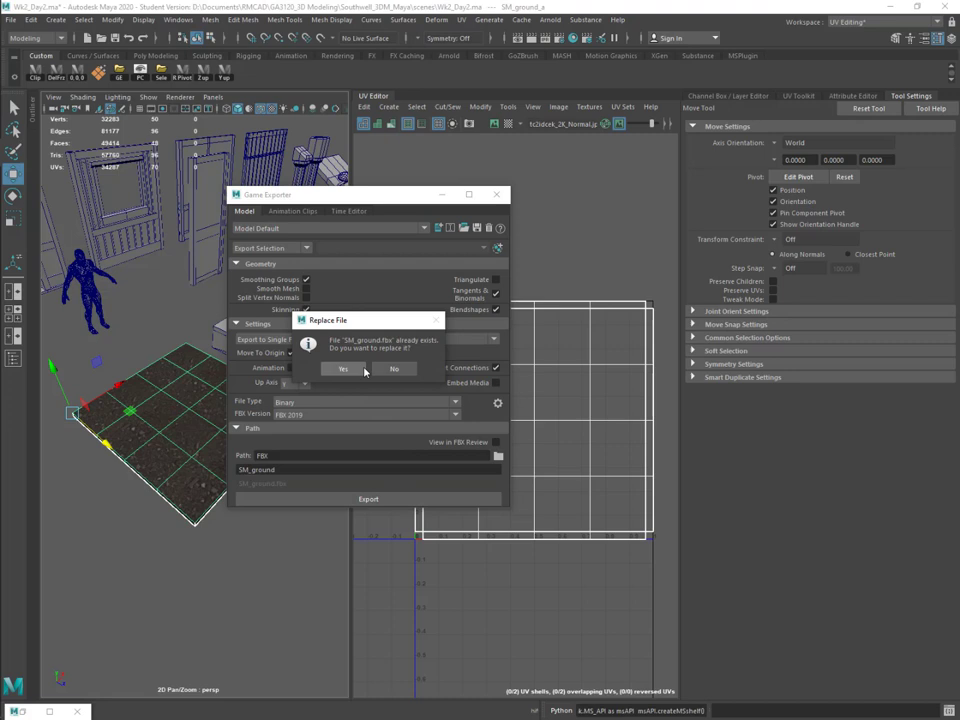
pyautogui.click(344, 368)
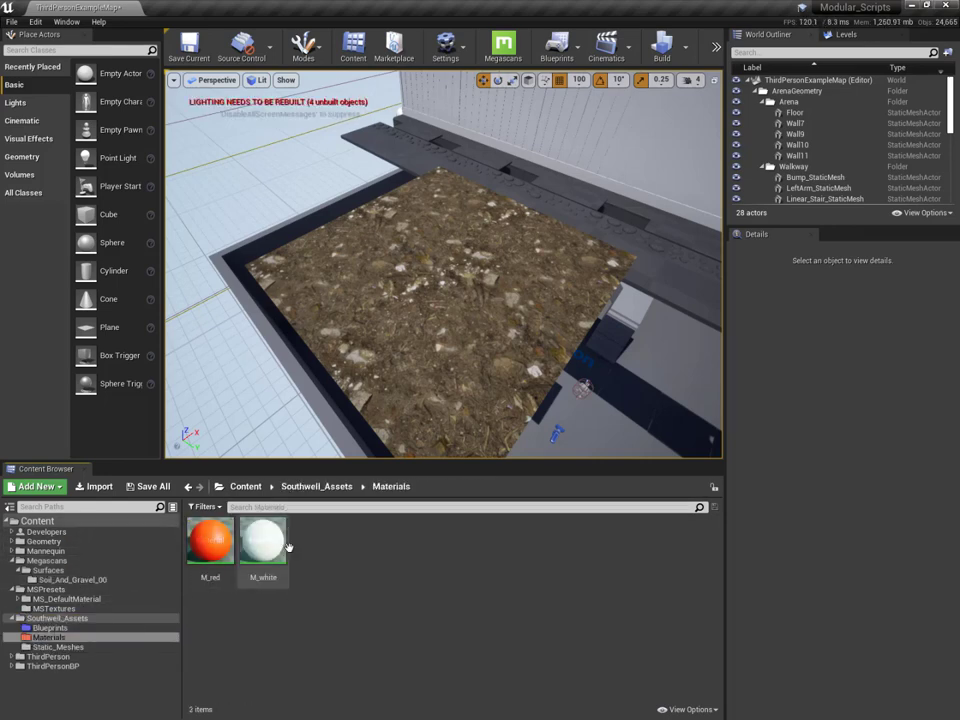
# In Static_Meshes, start an import and choose the exported SM_ground FBX.
pyautogui.click(60, 648)
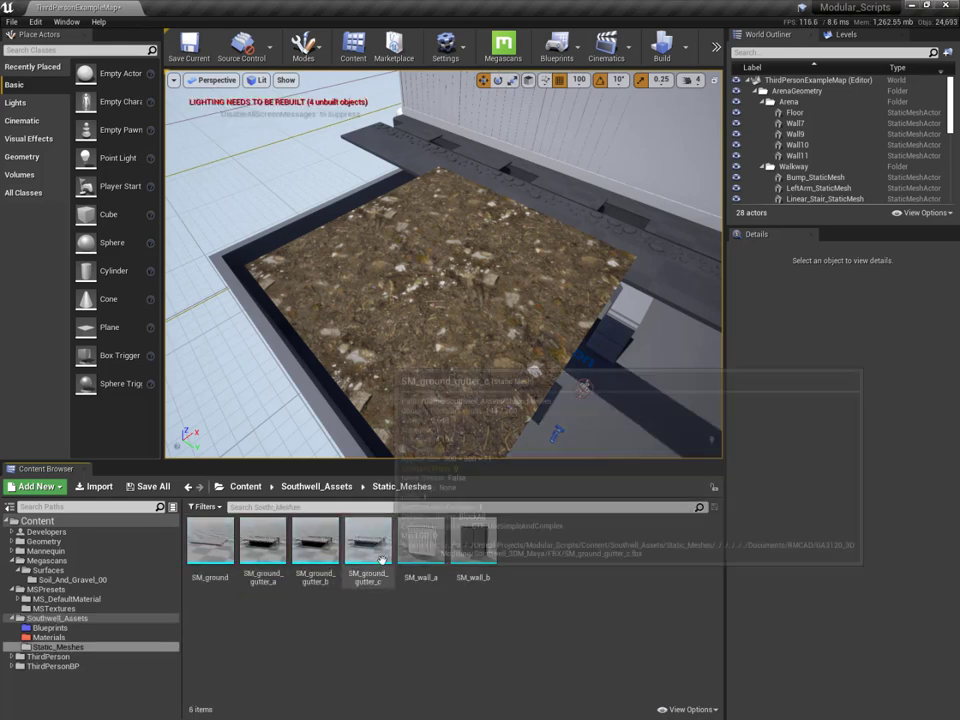
pyautogui.click(210, 540)
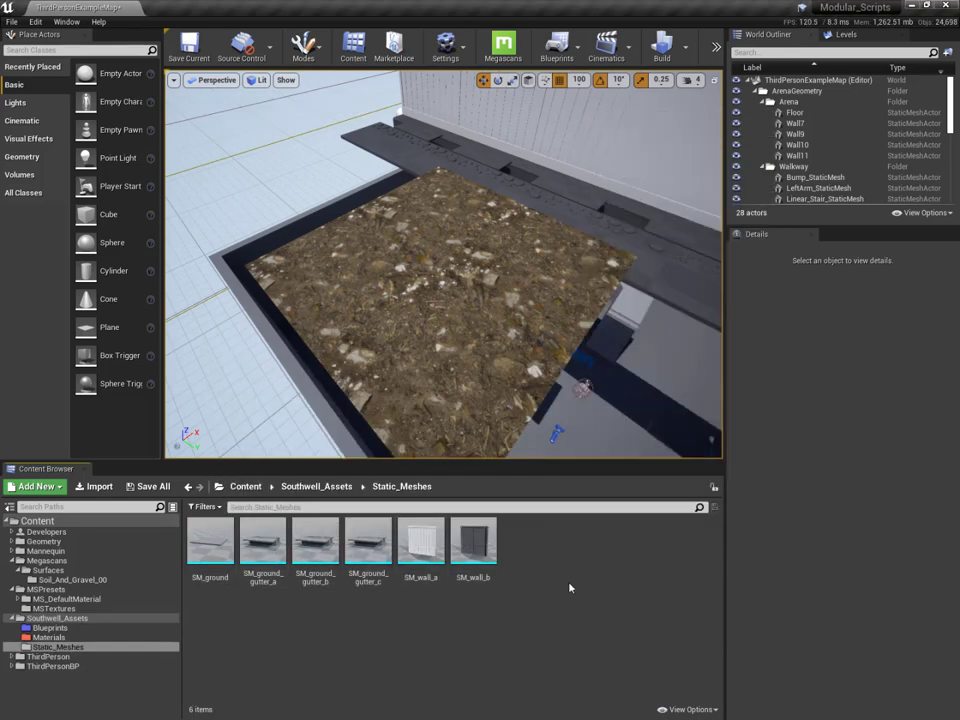
pyautogui.click(36, 486)
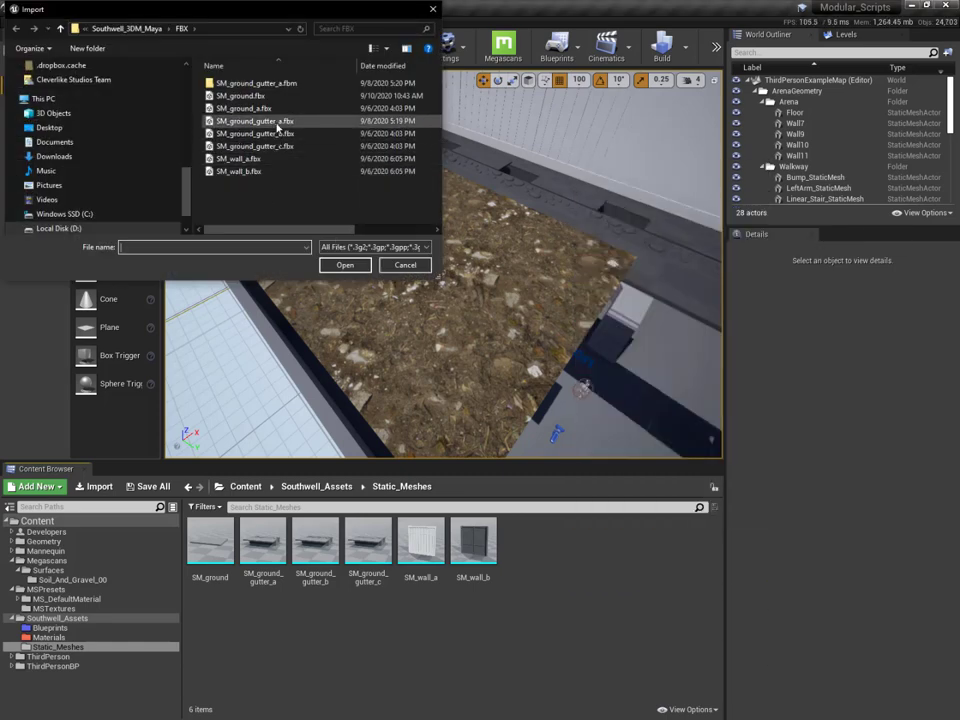
pyautogui.click(344, 264)
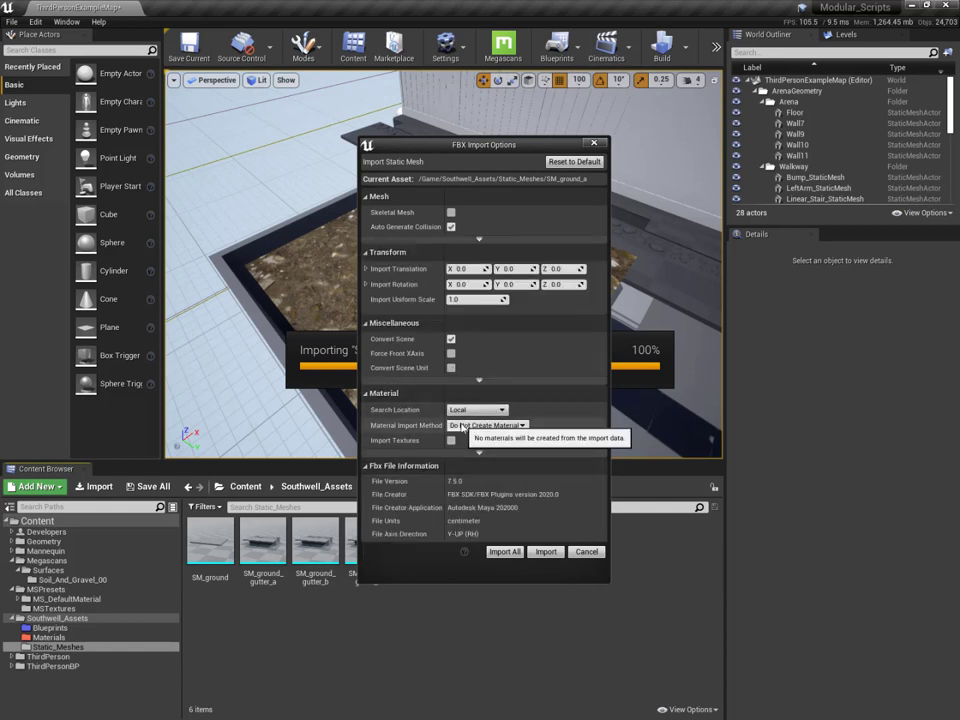
# Set Material Import Method to Do Not Create Material.
pyautogui.click(488, 424)
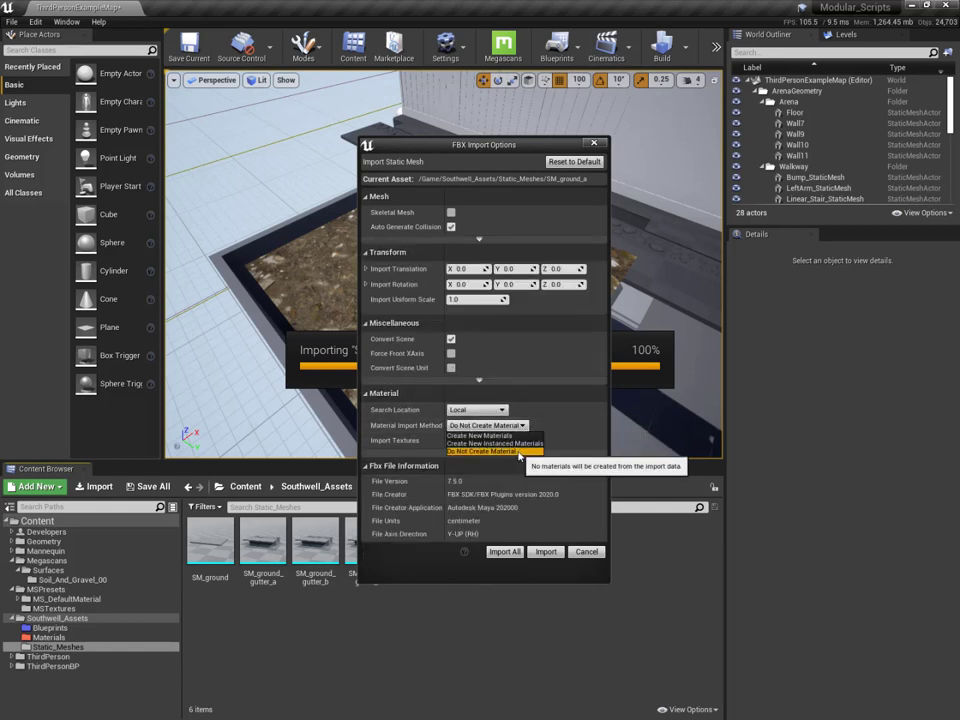
pyautogui.click(486, 452)
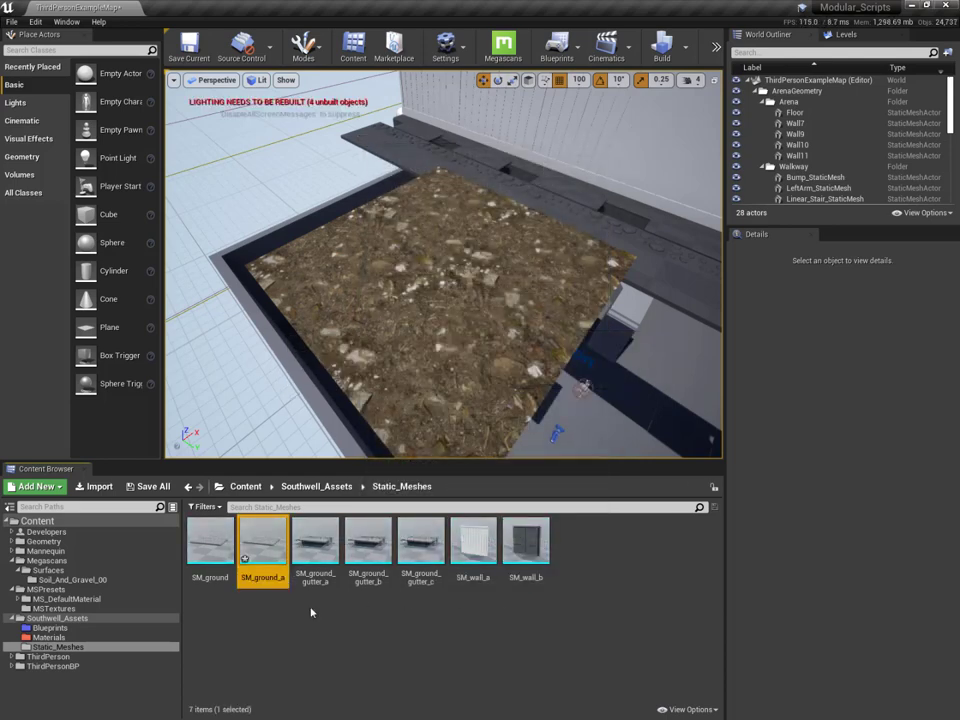
pyautogui.doubleClick(262, 540)
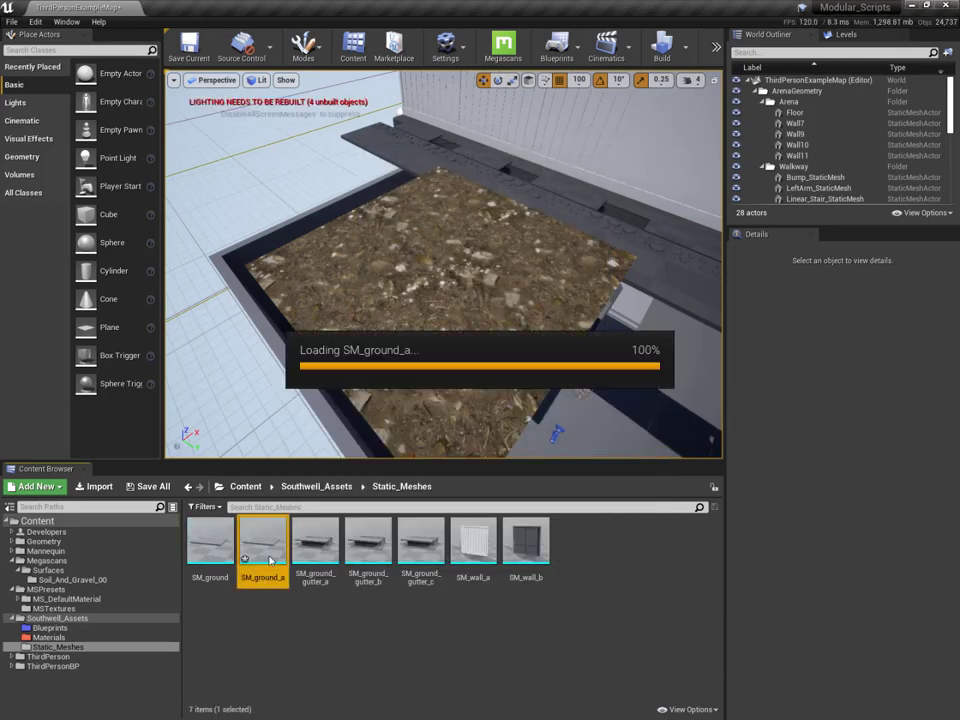
pyautogui.doubleClick(262, 540)
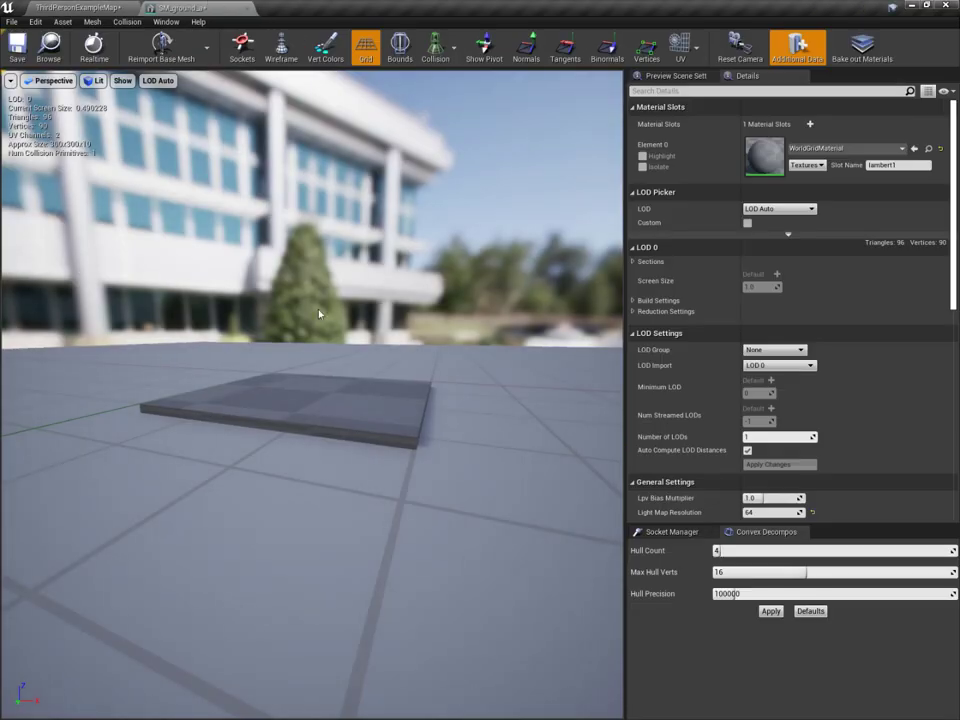
pyautogui.click(680, 44)
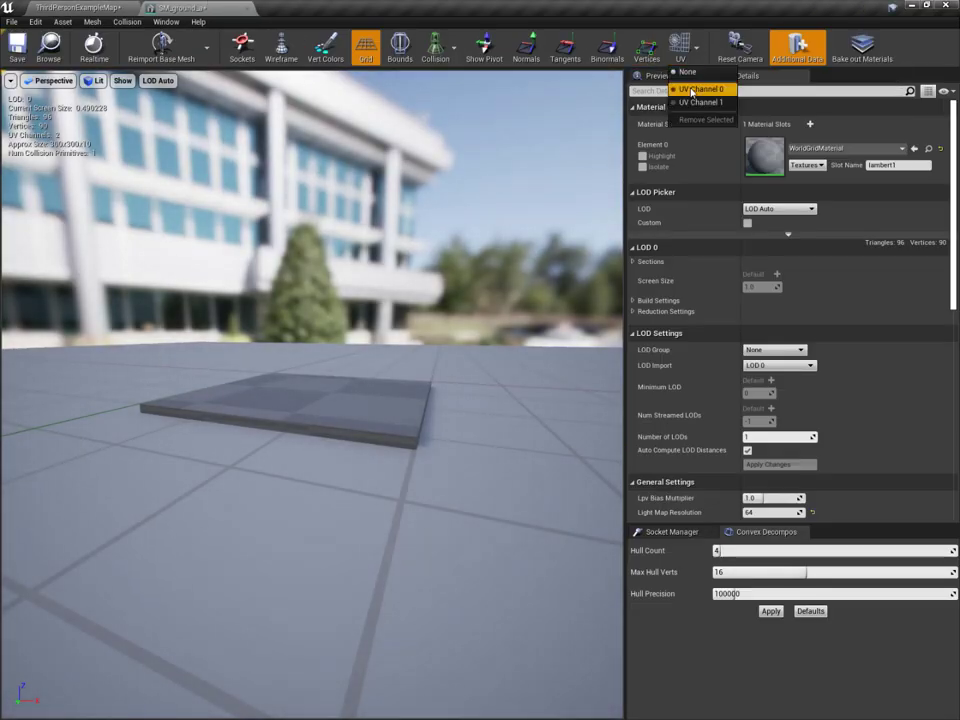
pyautogui.click(700, 88)
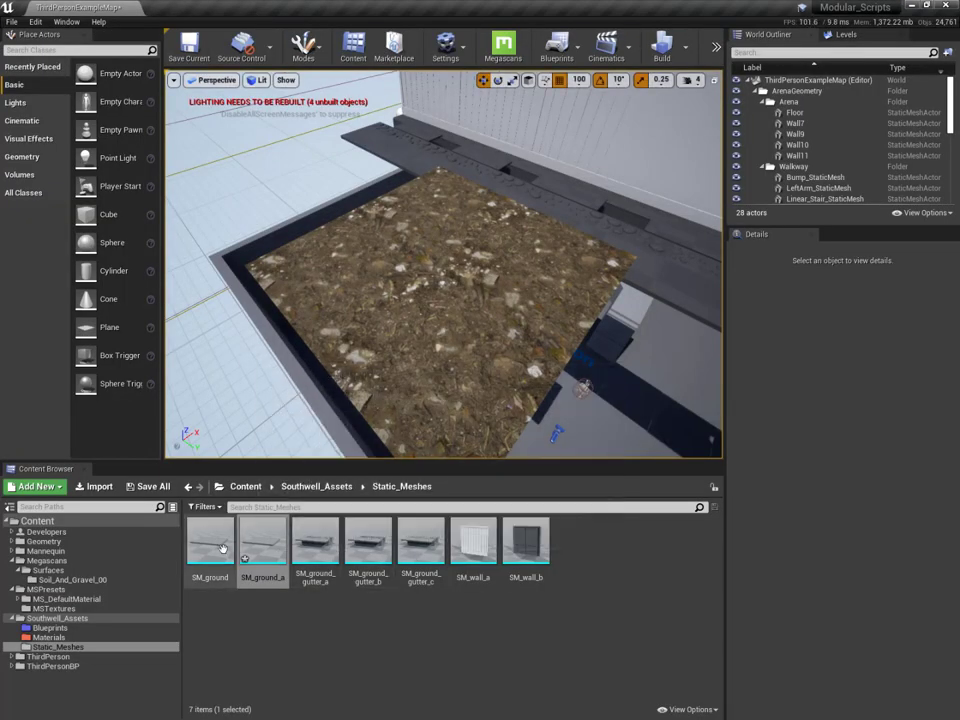
pyautogui.click(208, 540)
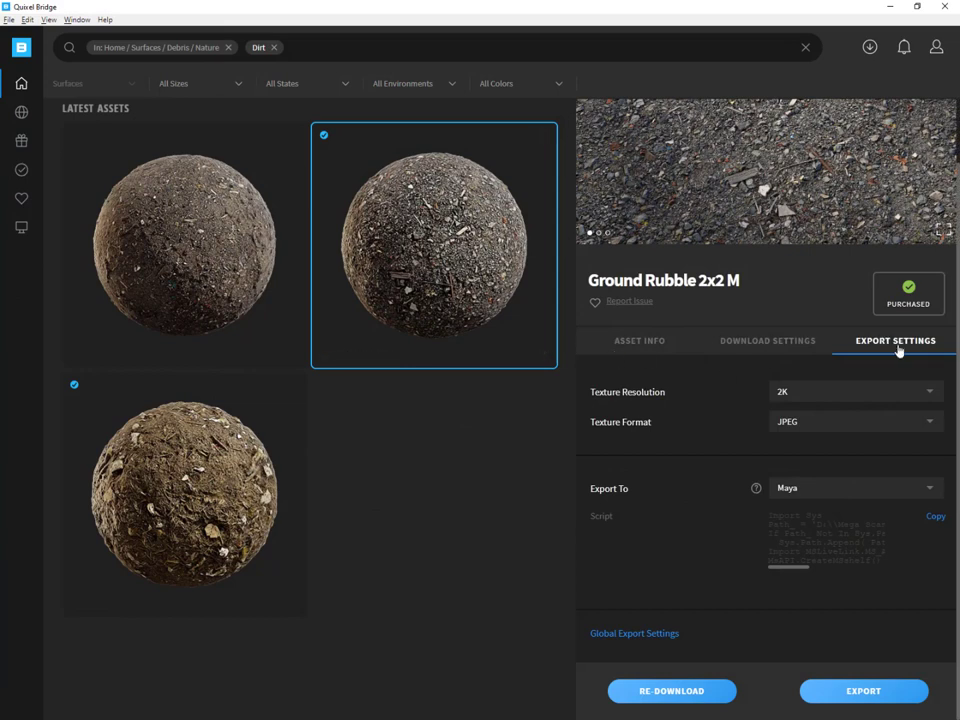
# Target Unreal Engine 4.25 for export in place of Maya for Ground Rubble 2x2 M.
pyautogui.click(856, 488)
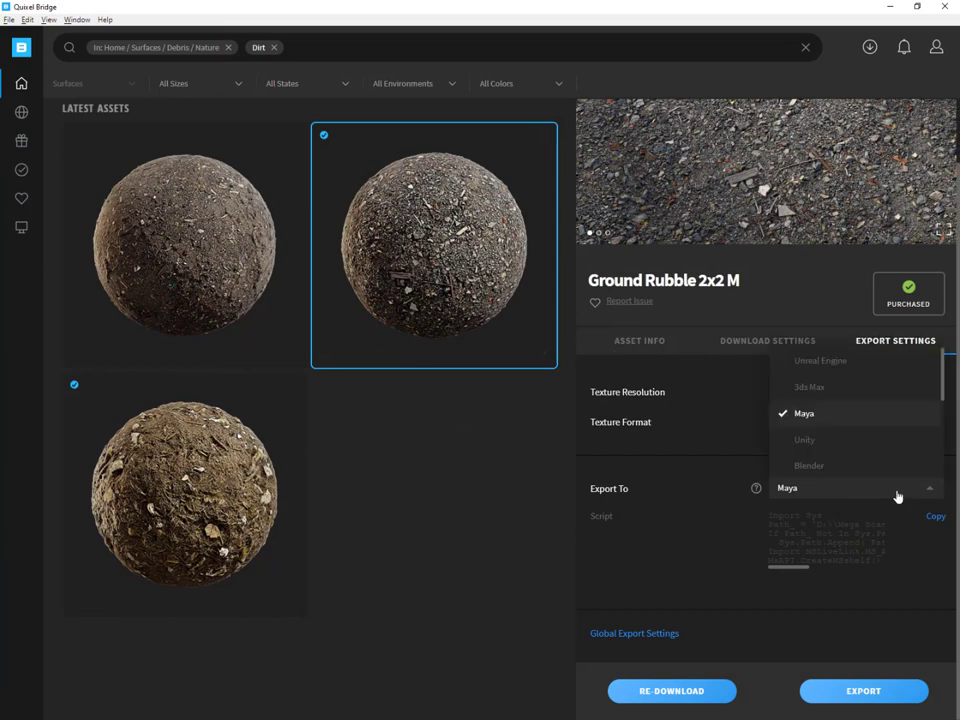
pyautogui.click(820, 360)
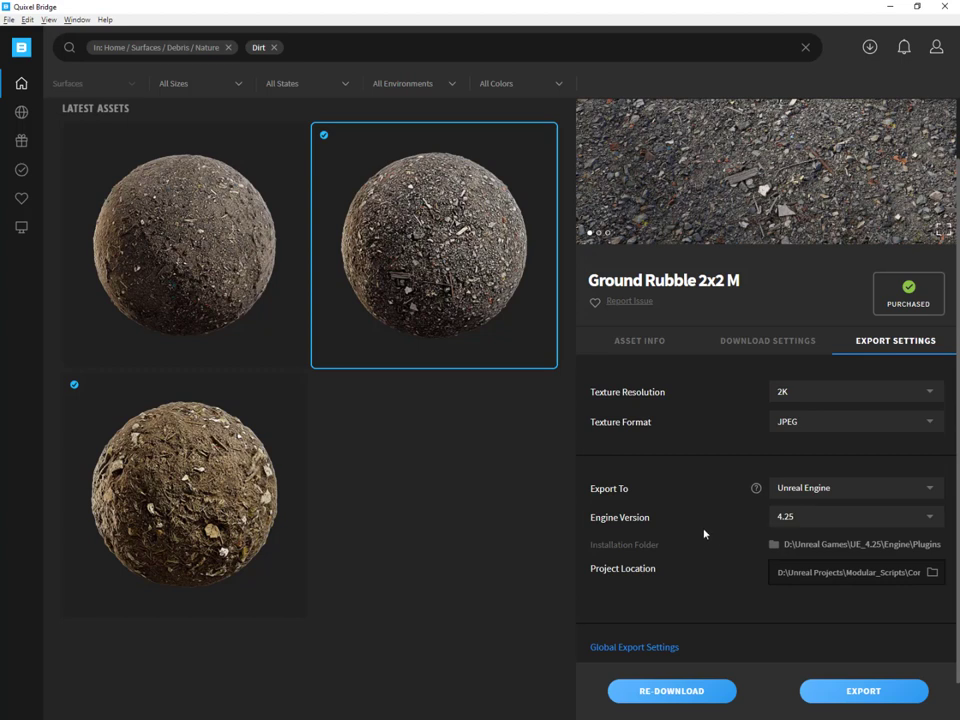
pyautogui.click(856, 516)
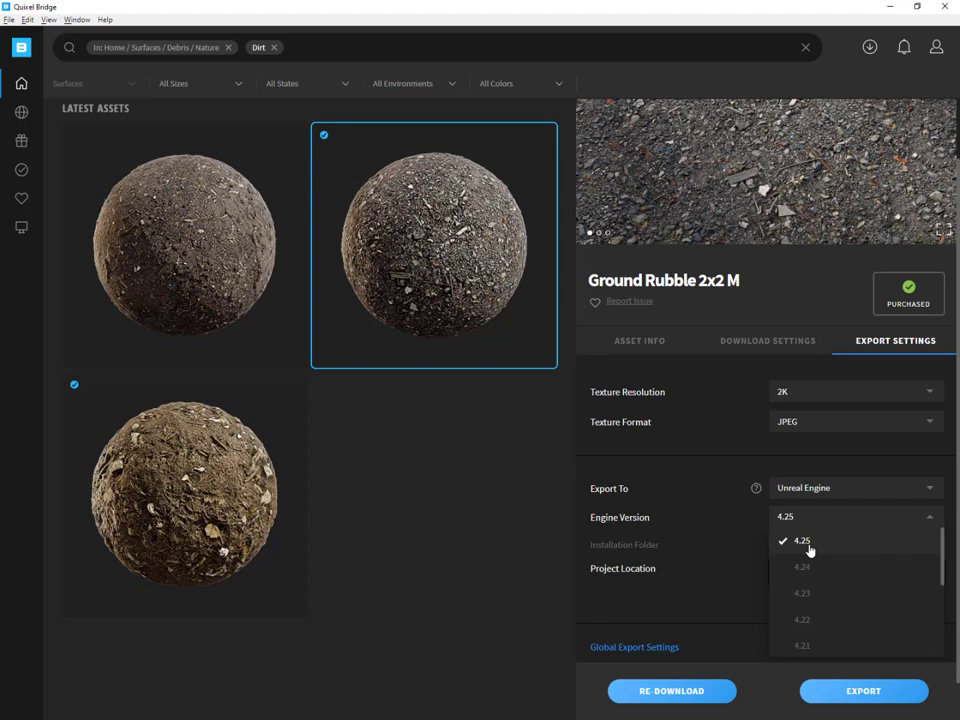
pyautogui.moveTo(720, 532)
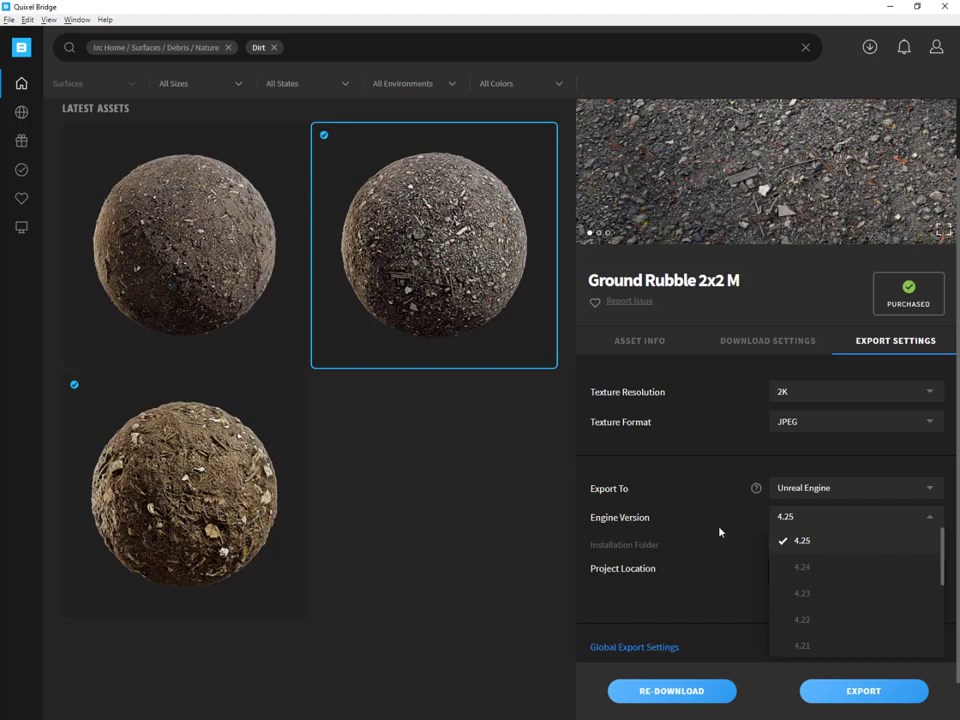
pyautogui.click(800, 540)
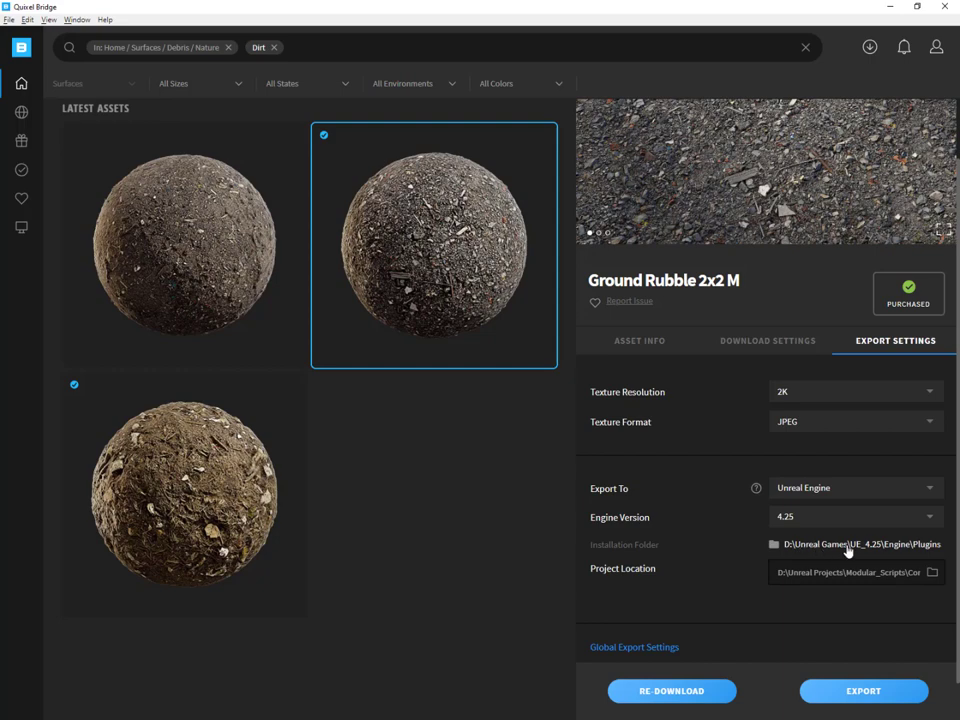
pyautogui.click(932, 572)
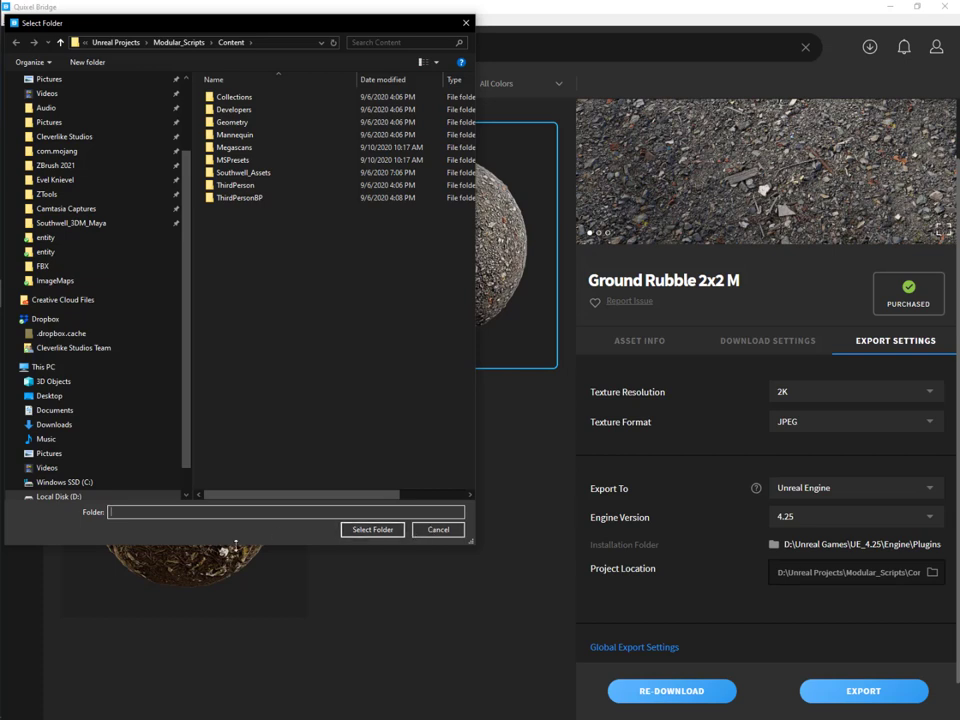
pyautogui.click(64, 482)
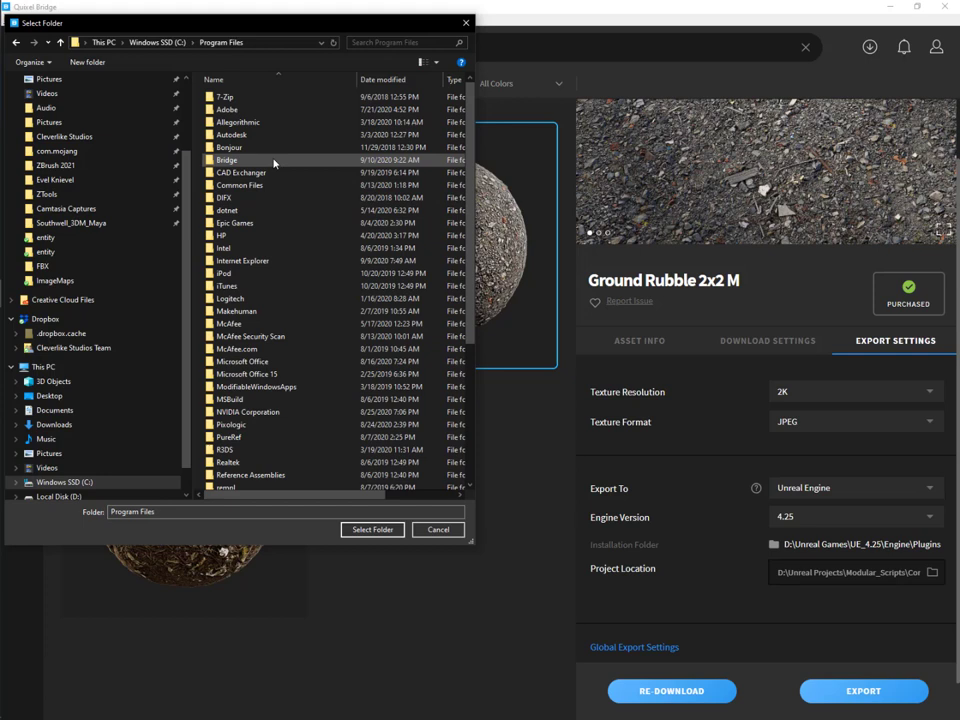
pyautogui.moveTo(276, 224)
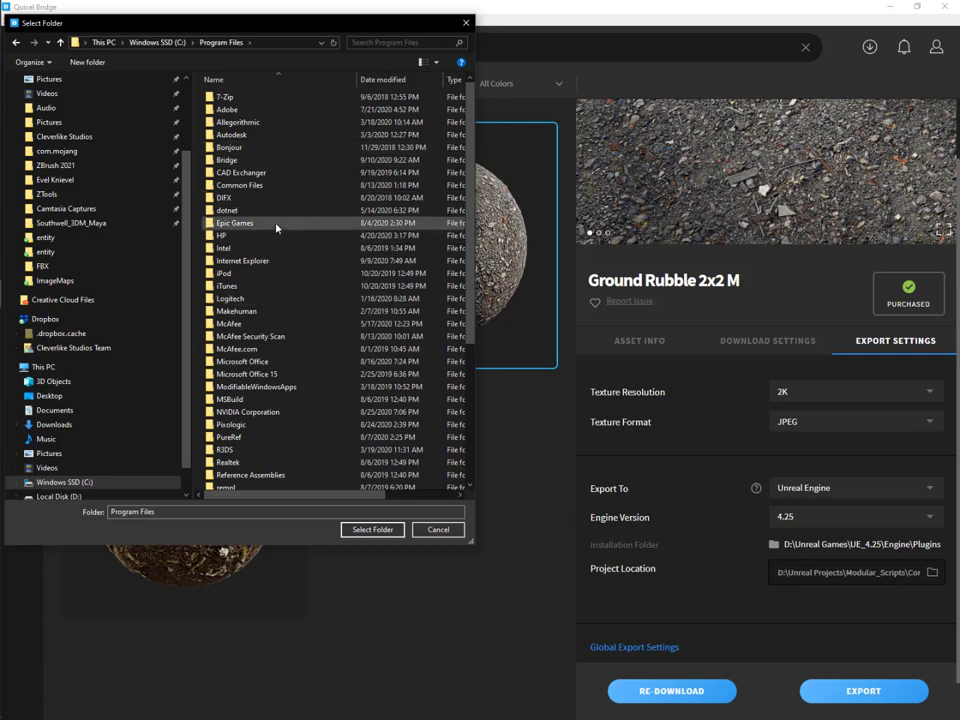
pyautogui.doubleClick(234, 222)
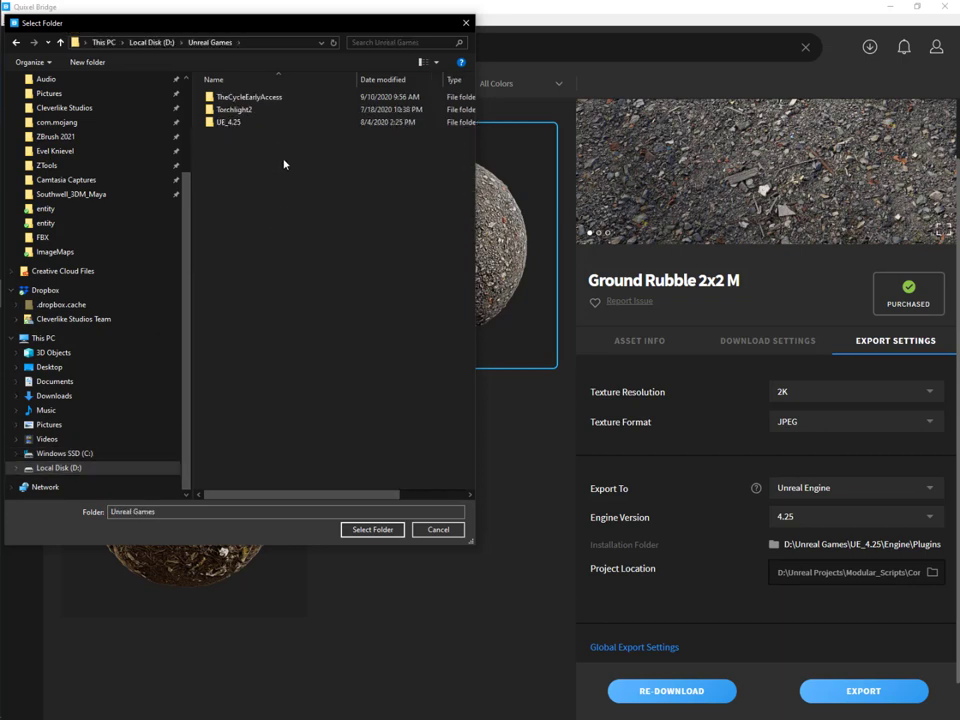
pyautogui.click(228, 122)
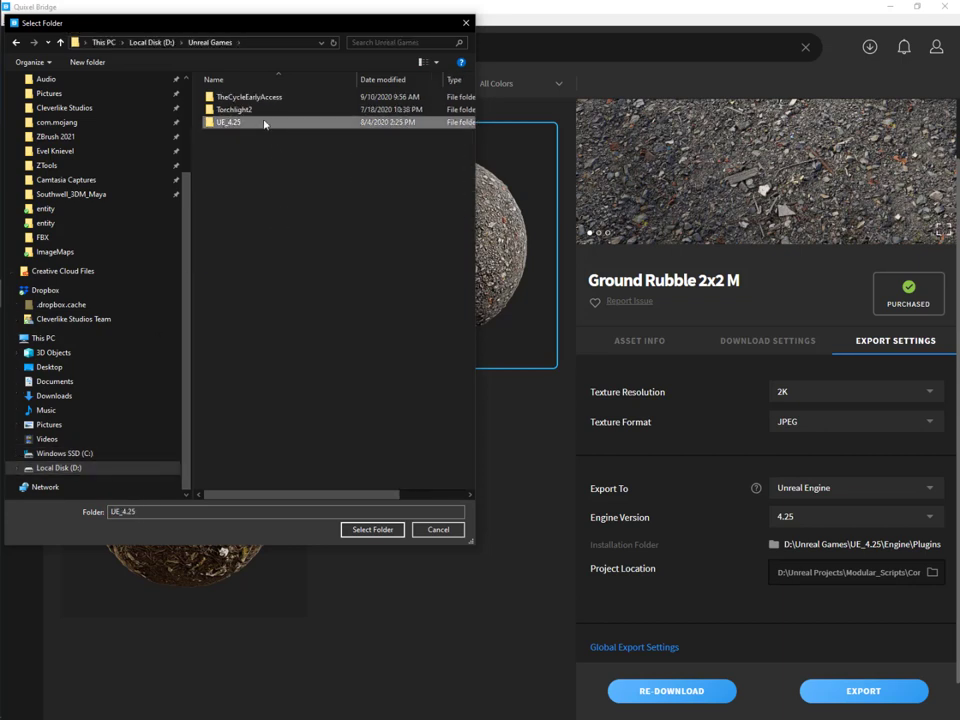
pyautogui.doubleClick(228, 122)
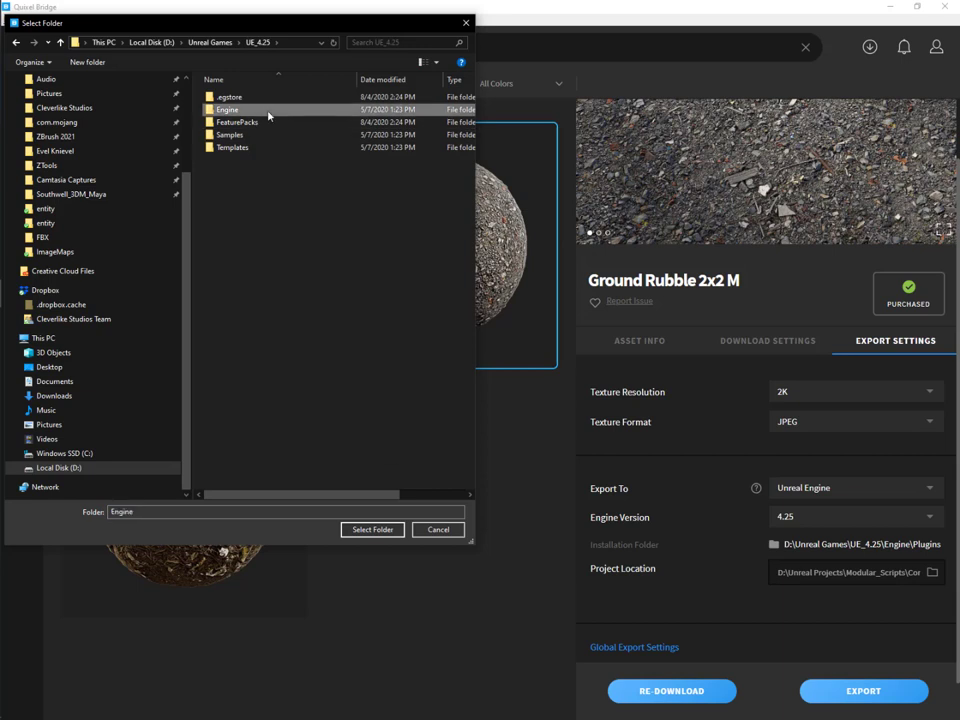
pyautogui.doubleClick(228, 108)
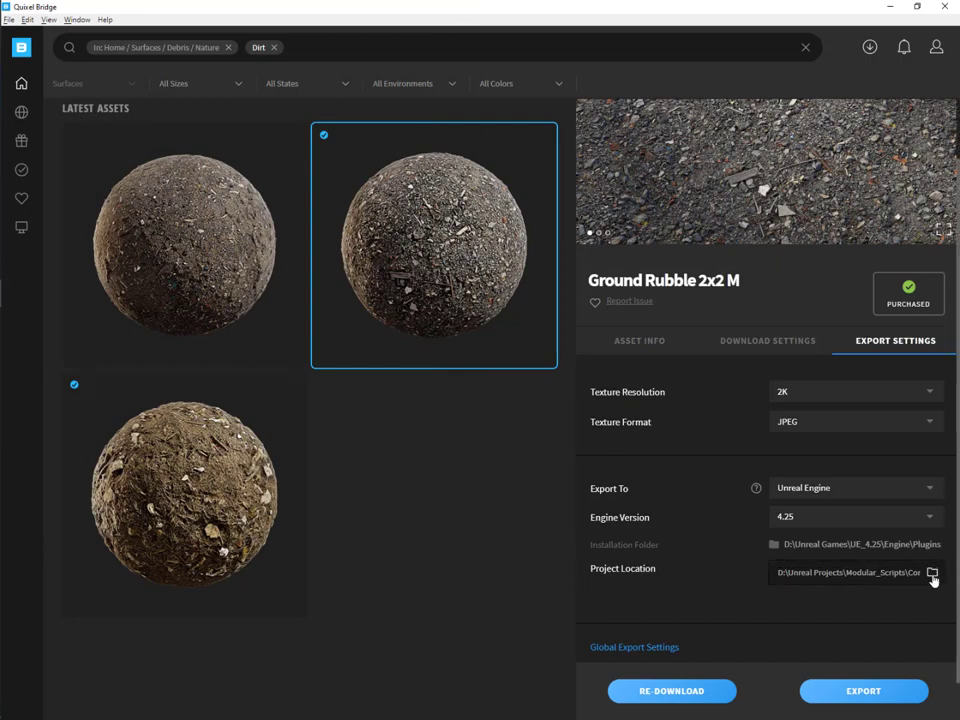
pyautogui.click(932, 572)
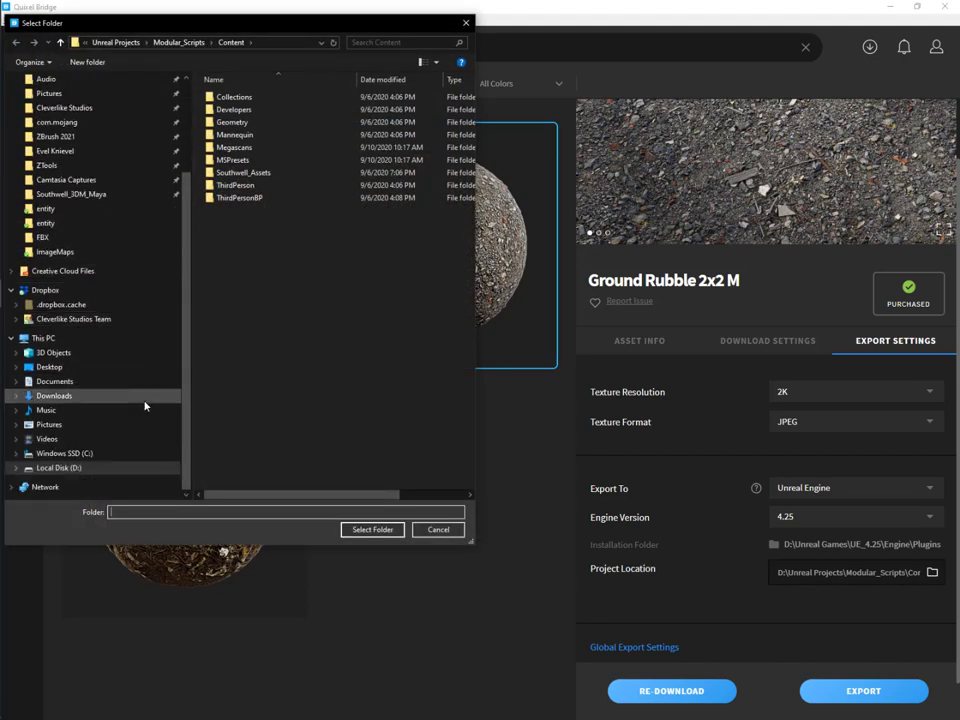
pyautogui.click(56, 468)
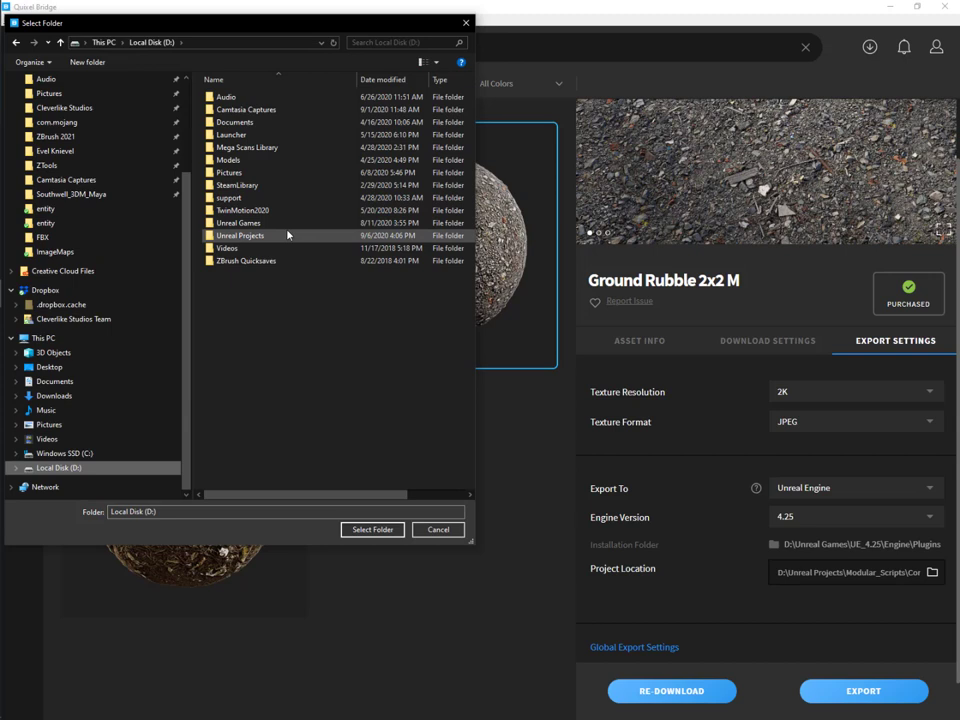
pyautogui.doubleClick(240, 236)
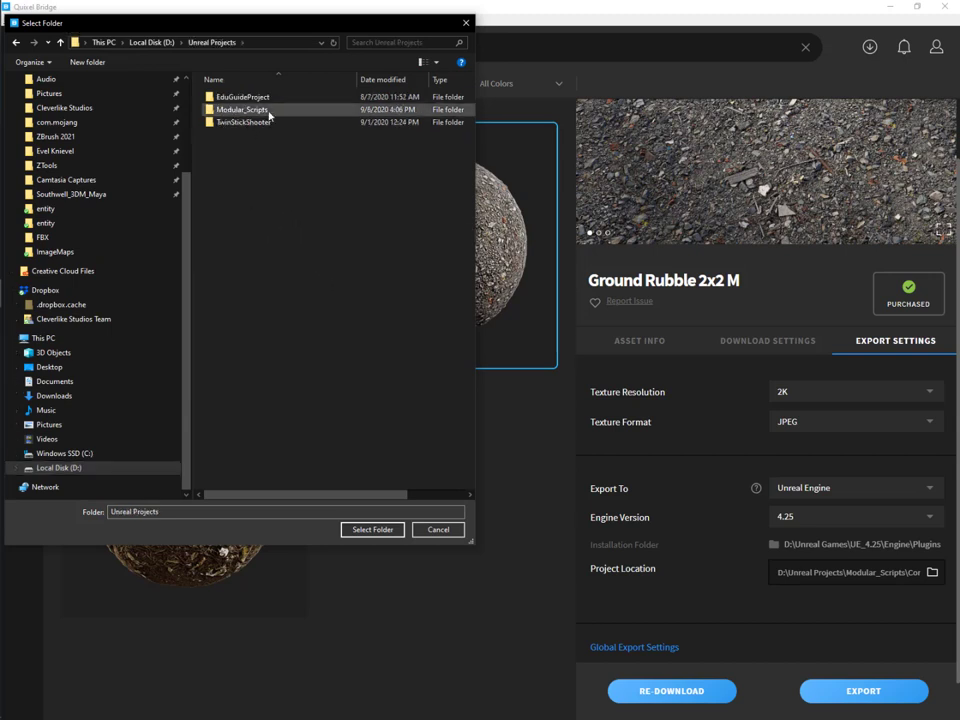
pyautogui.click(240, 108)
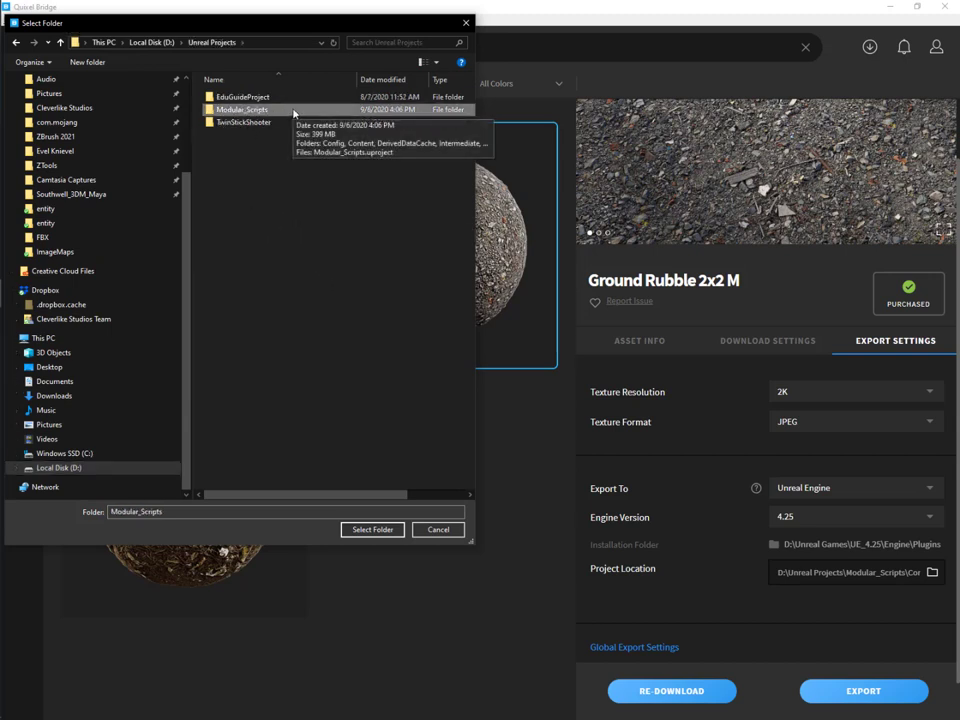
pyautogui.doubleClick(240, 108)
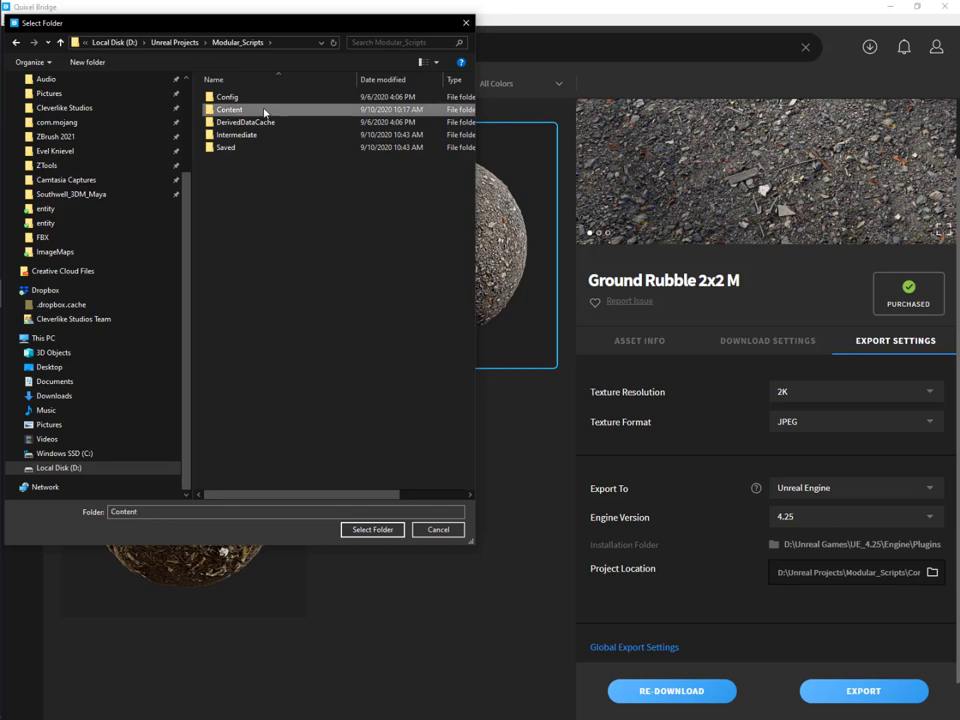
pyautogui.moveTo(230, 110)
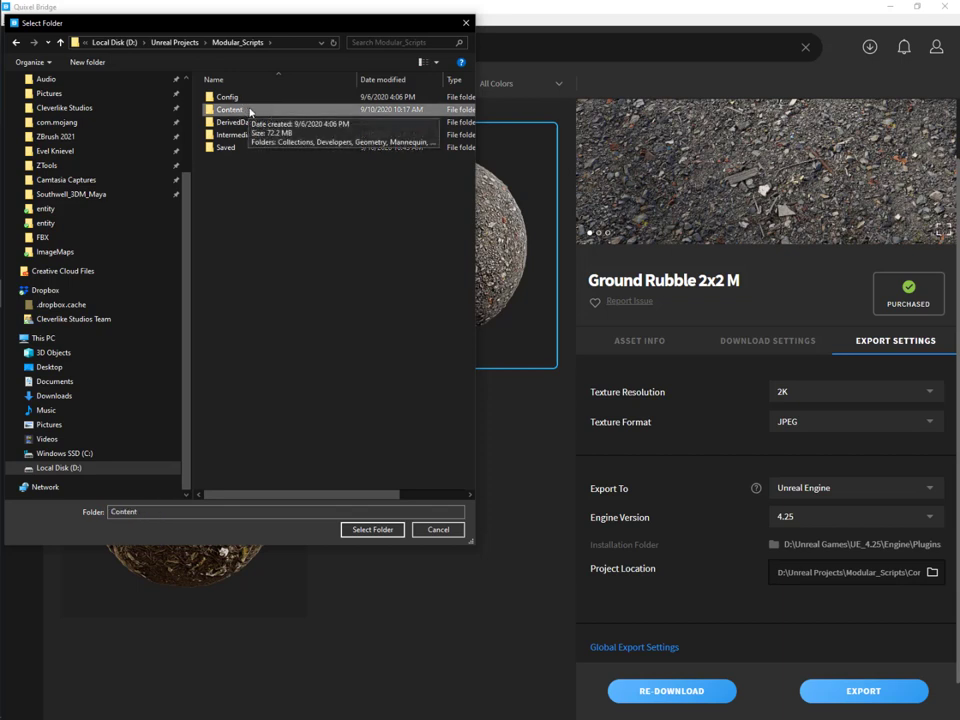
pyautogui.doubleClick(232, 108)
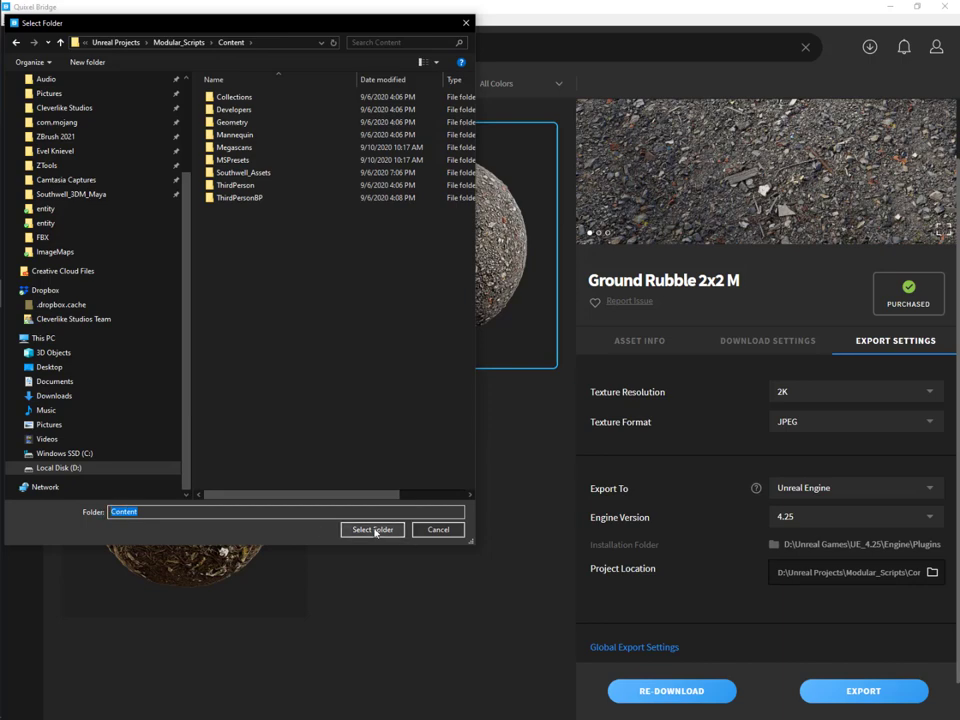
pyautogui.click(372, 528)
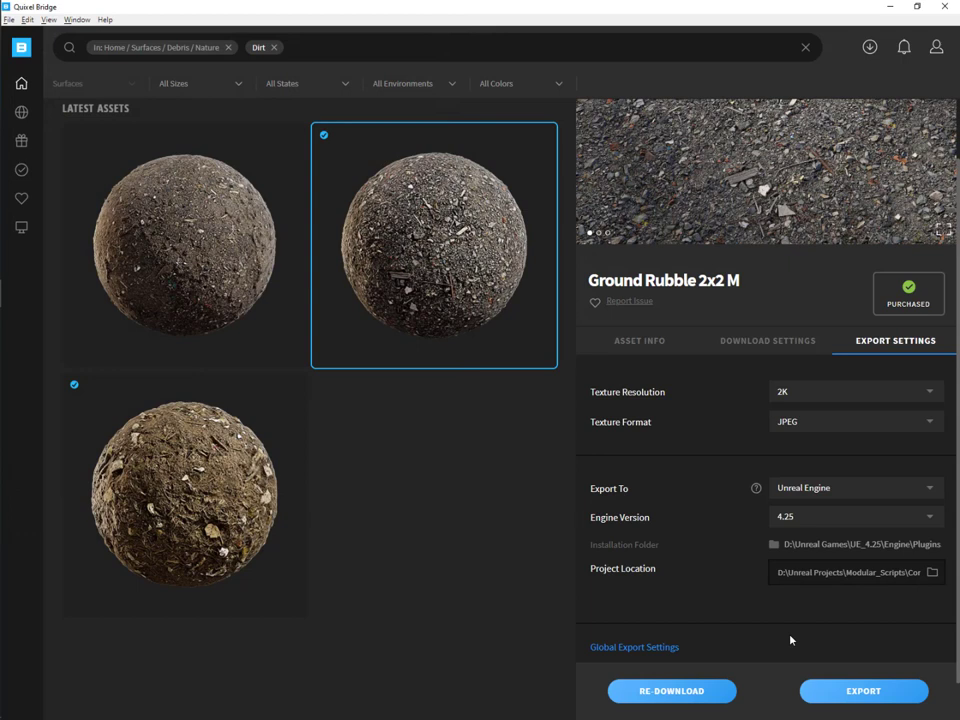
# Export Ground Rubble 2x2 M to Unreal with TGA as the texture format.
pyautogui.click(856, 420)
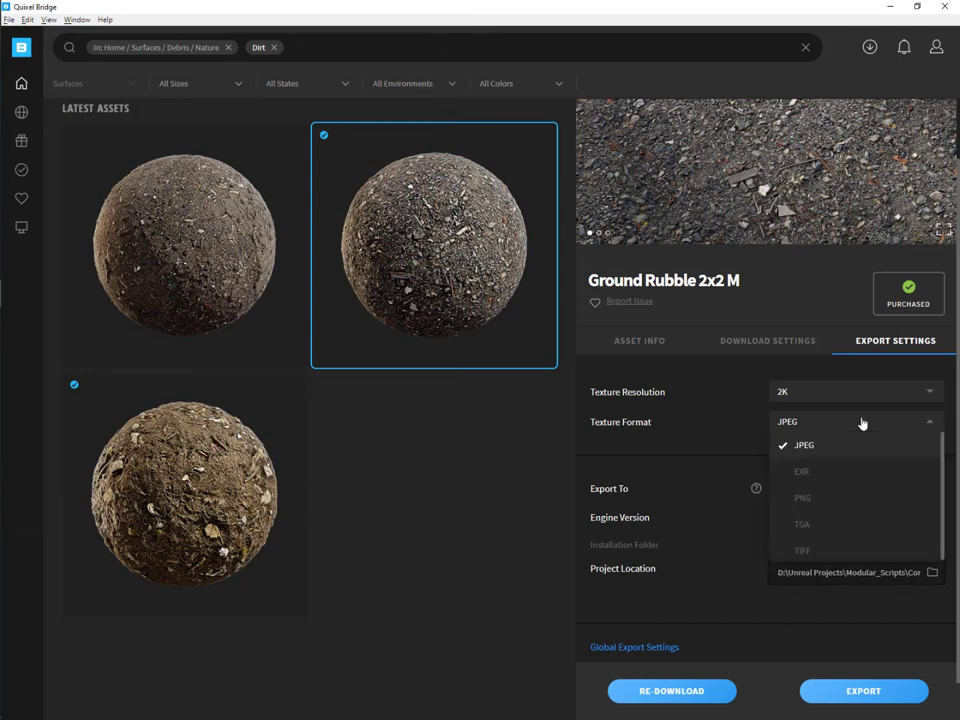
pyautogui.click(802, 524)
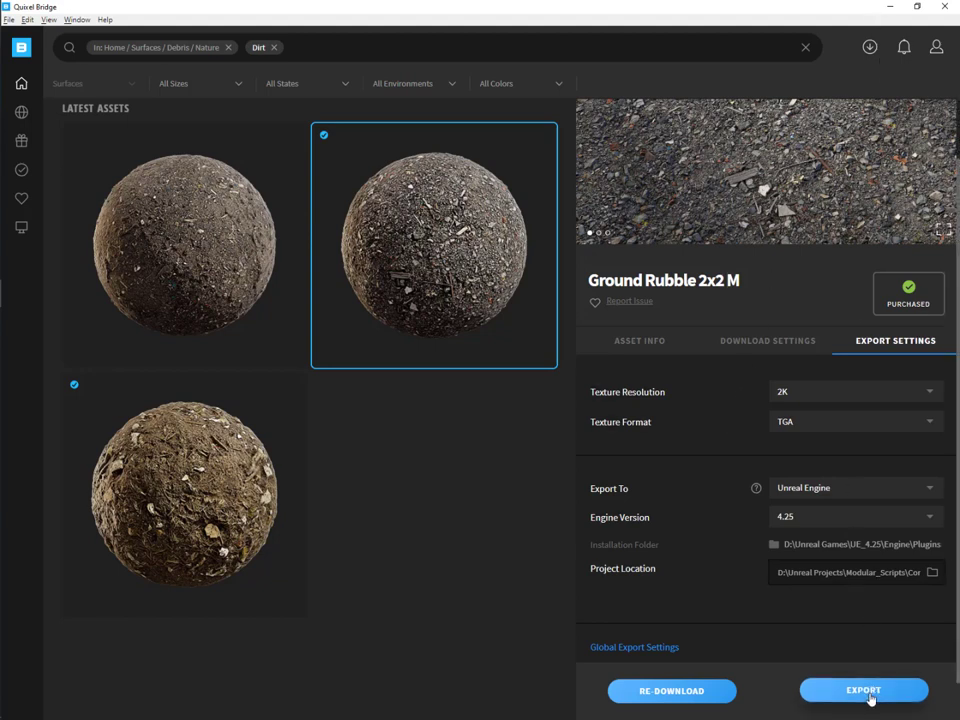
pyautogui.click(862, 690)
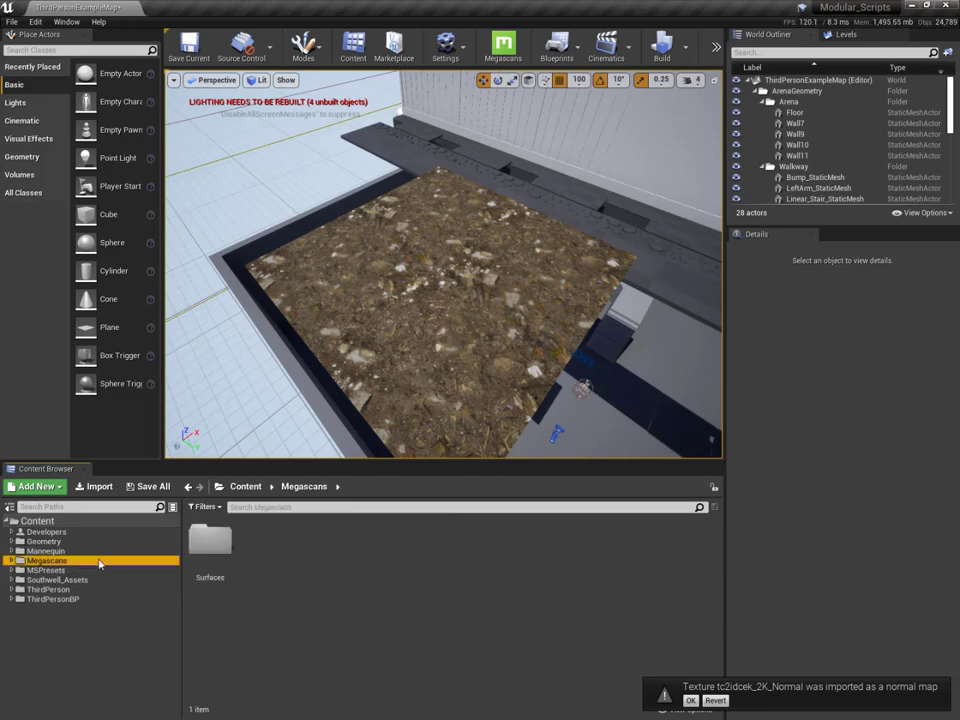
# Browse Megascans > Surfaces to the Ground_Rubble_2x2_M_00 material instance and its textures.
pyautogui.click(46, 570)
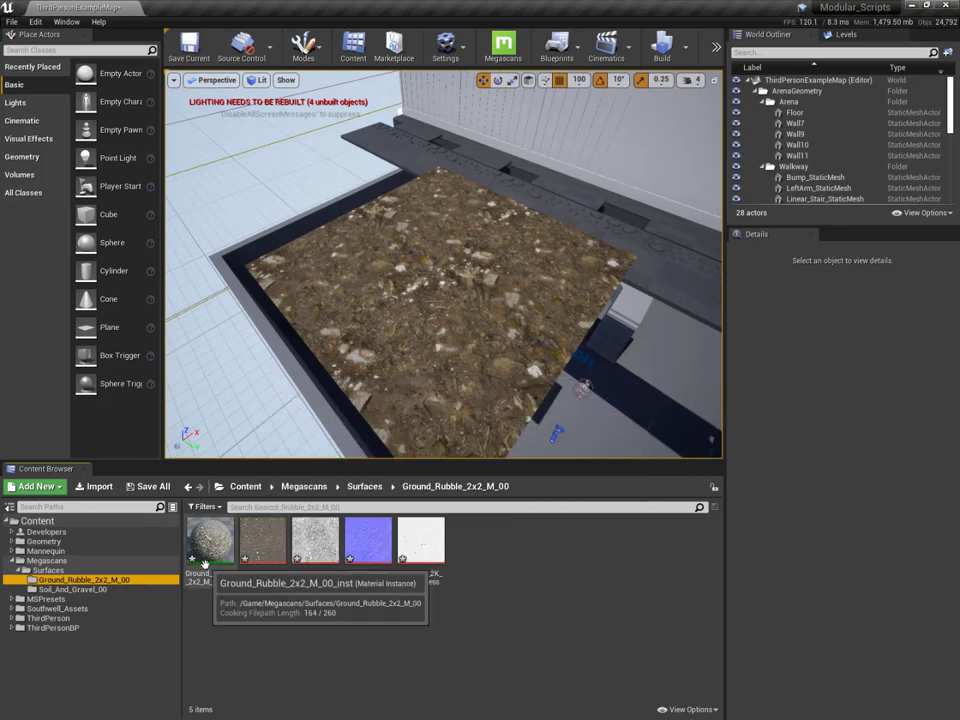
pyautogui.click(420, 540)
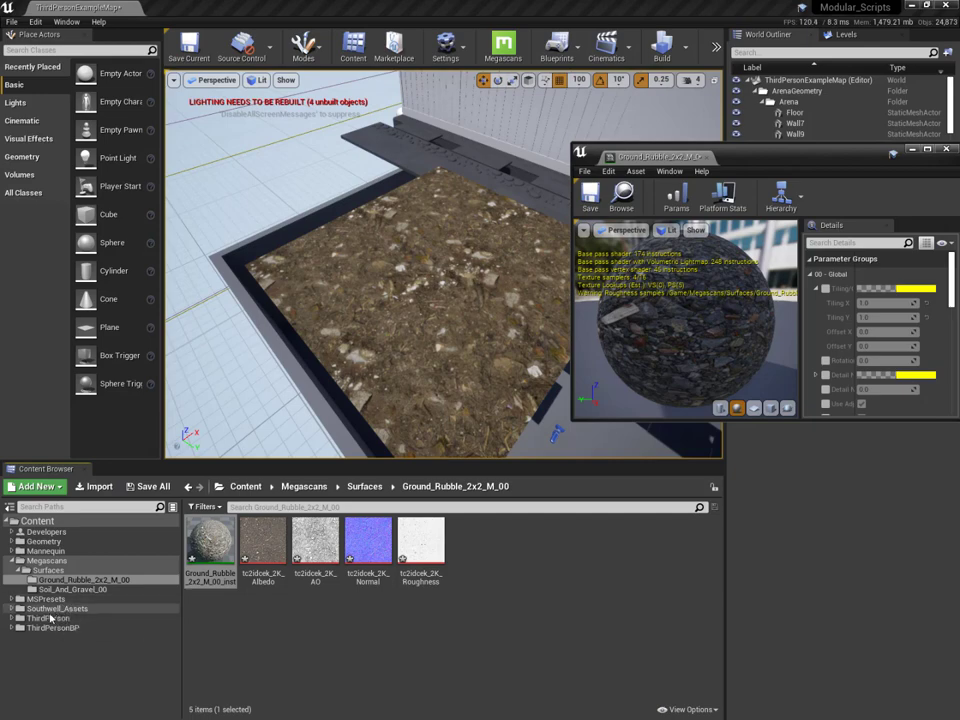
# Assign the Ground Rubble material to SM_ground and raise its Tiling so the rubble repeats more finely.
pyautogui.click(56, 636)
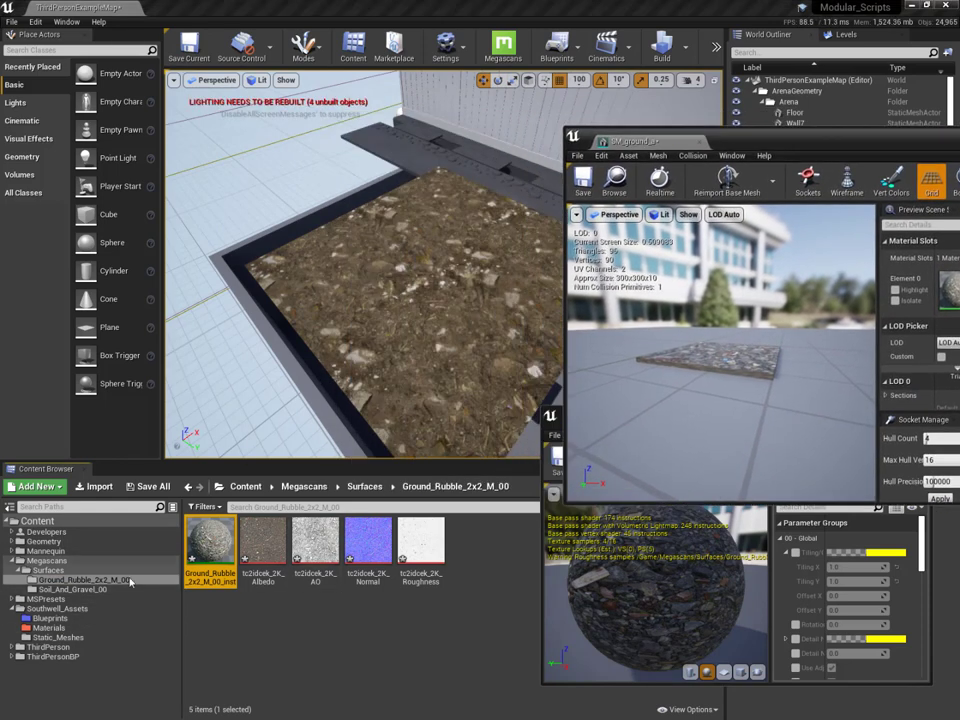
pyautogui.click(58, 636)
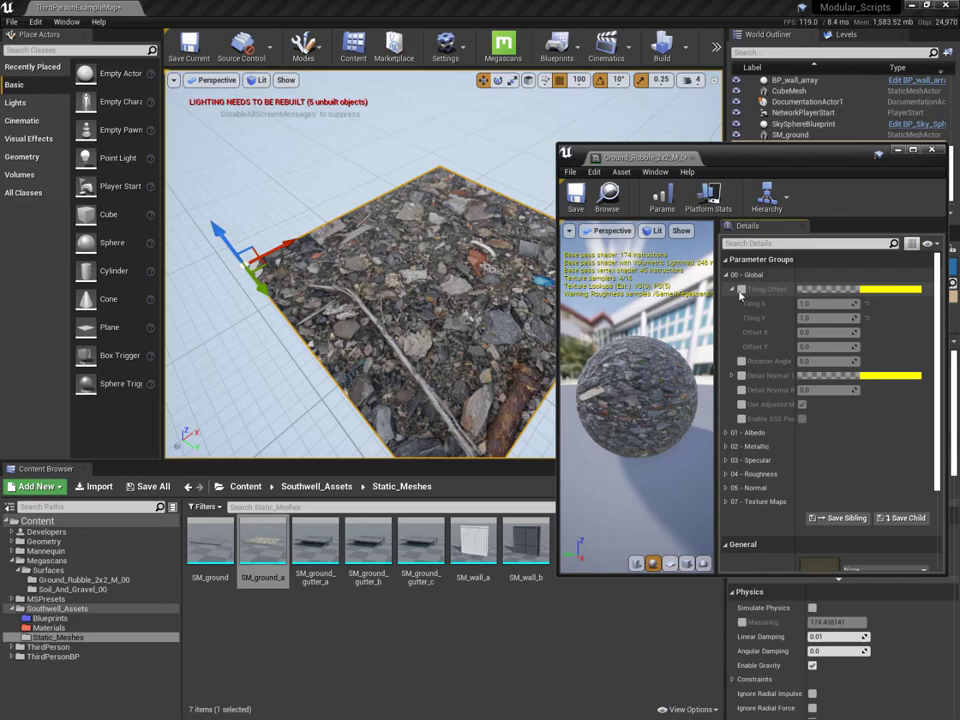
pyautogui.moveTo(828, 304); pyautogui.dragTo(840, 304)
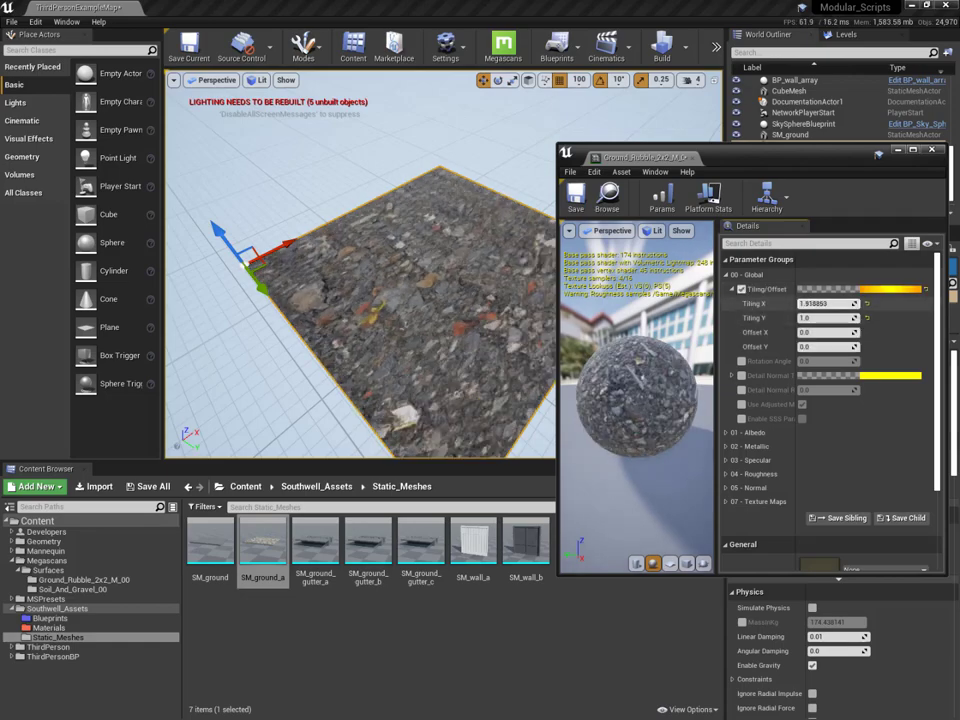